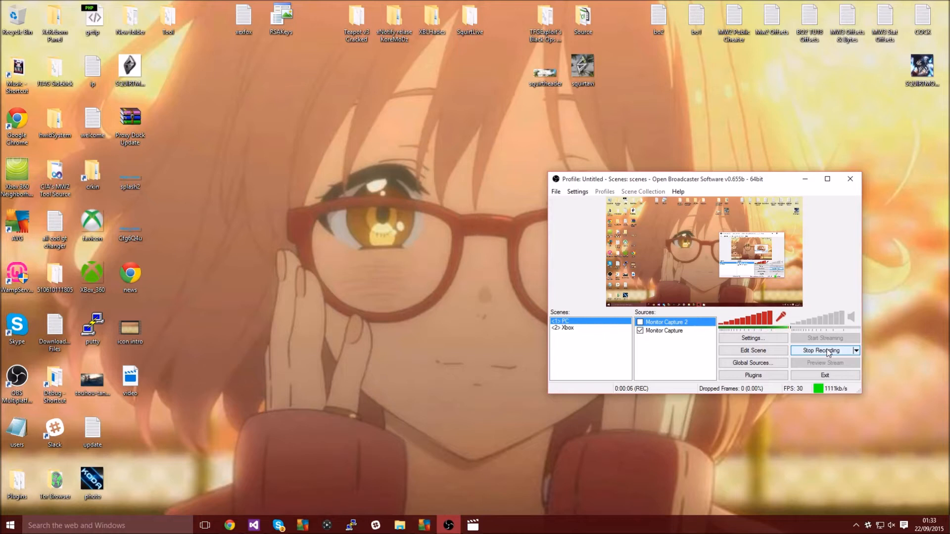
{"action": "mouse_move", "coordinate": [804, 179]}
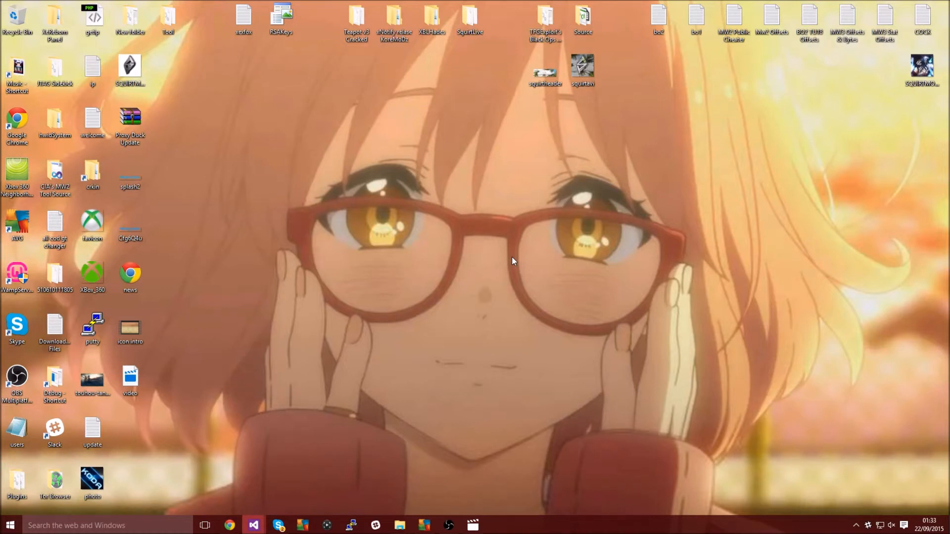
{"action": "mouse_move", "coordinate": [509, 261]}
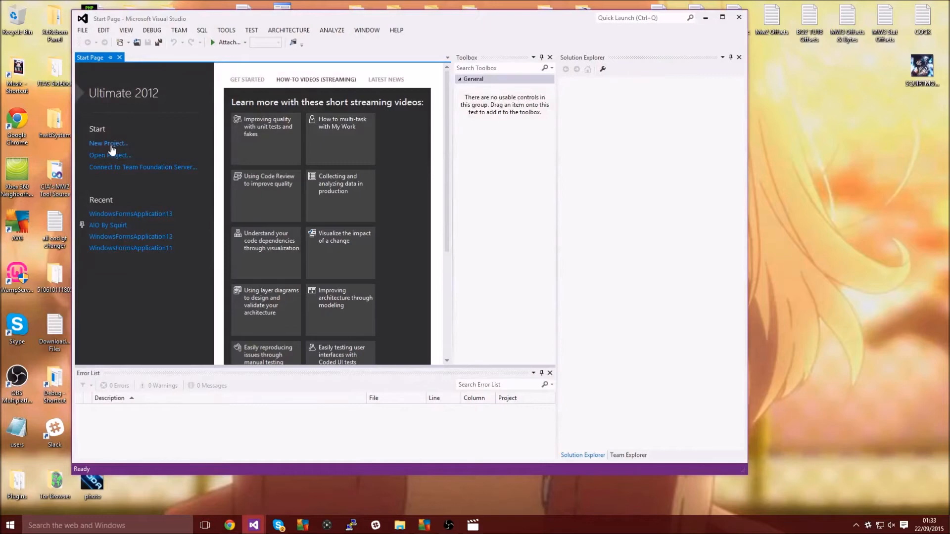
- Create the WindowsFormsApplication14 Windows Forms project and maximize Visual Studio
{"action": "left_click", "coordinate": [108, 143]}
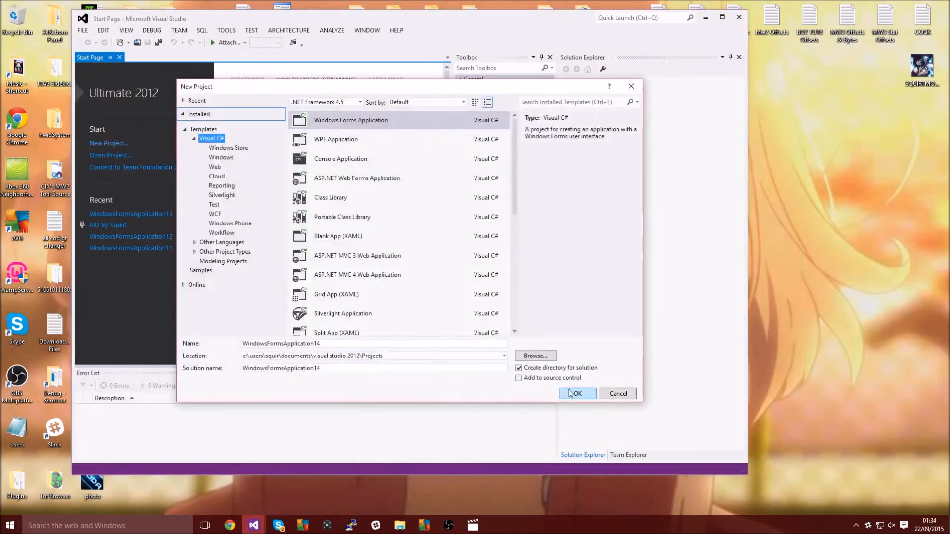
{"action": "left_click", "coordinate": [575, 393]}
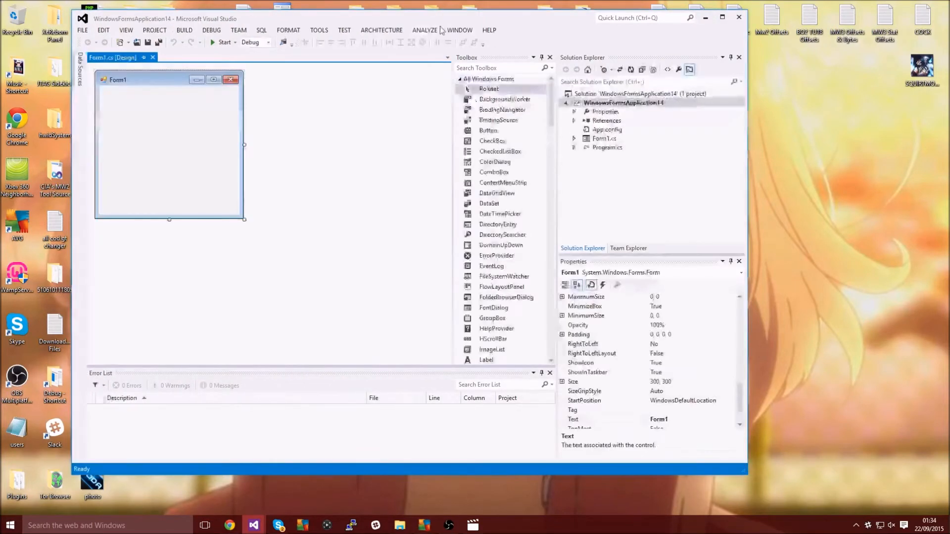
{"action": "left_click", "coordinate": [721, 17]}
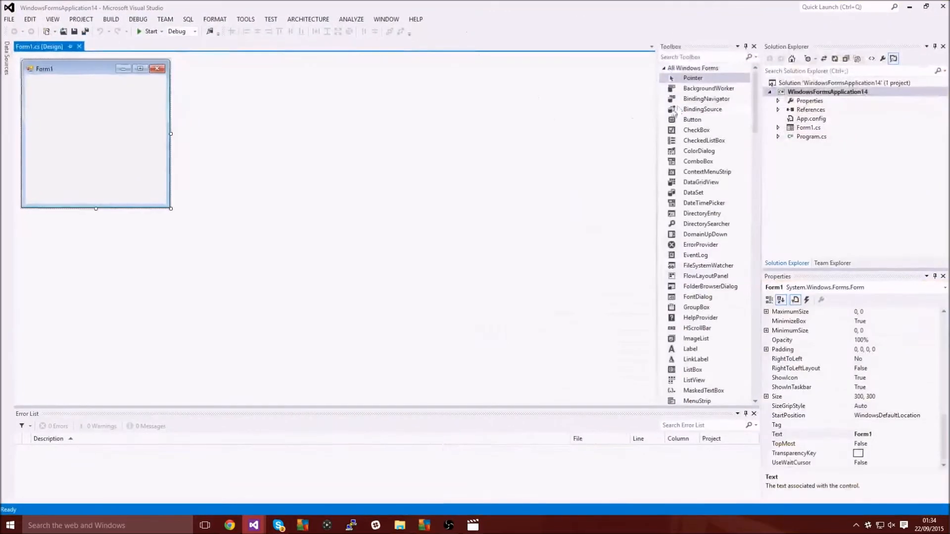
- Find Button in the Toolbox and place an enlarged button1 near Form1's centre
{"action": "left_click", "coordinate": [697, 47]}
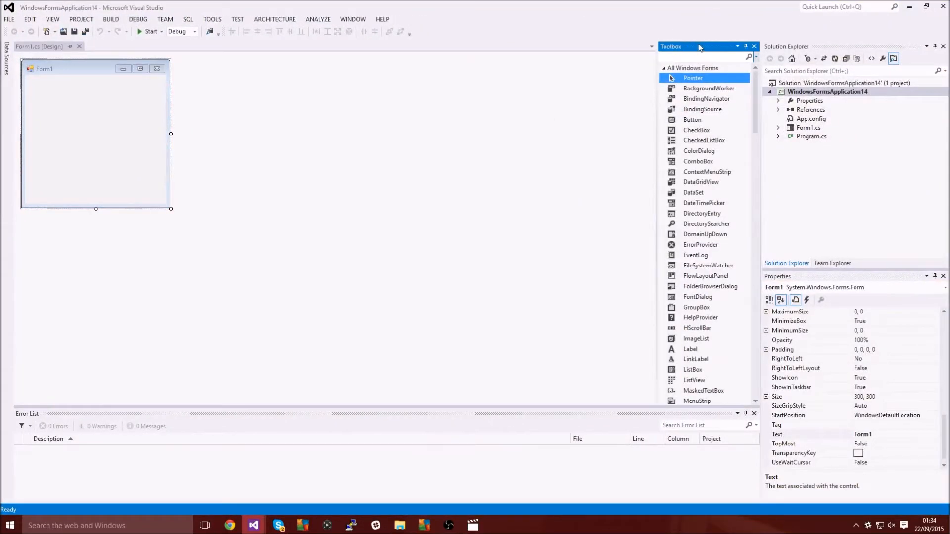
{"action": "left_click", "coordinate": [753, 46]}
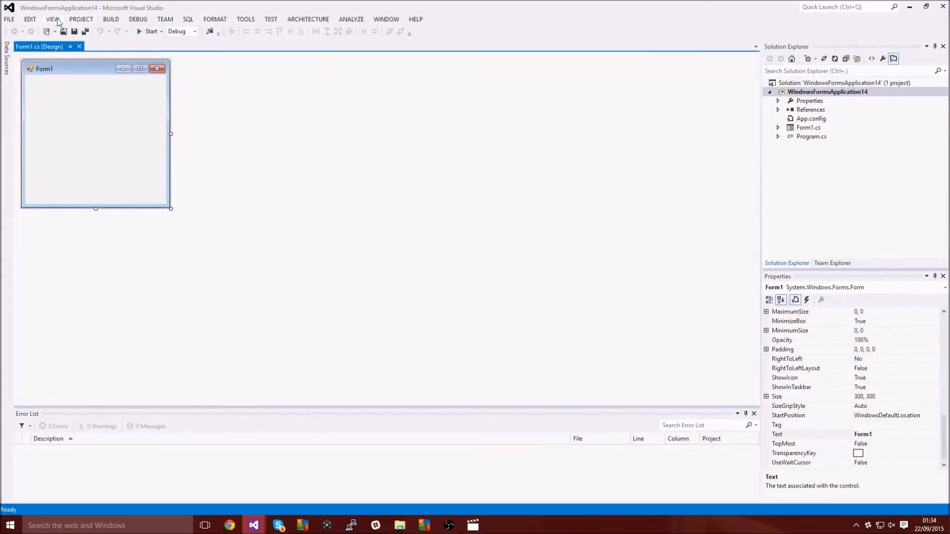
{"action": "left_click", "coordinate": [53, 19]}
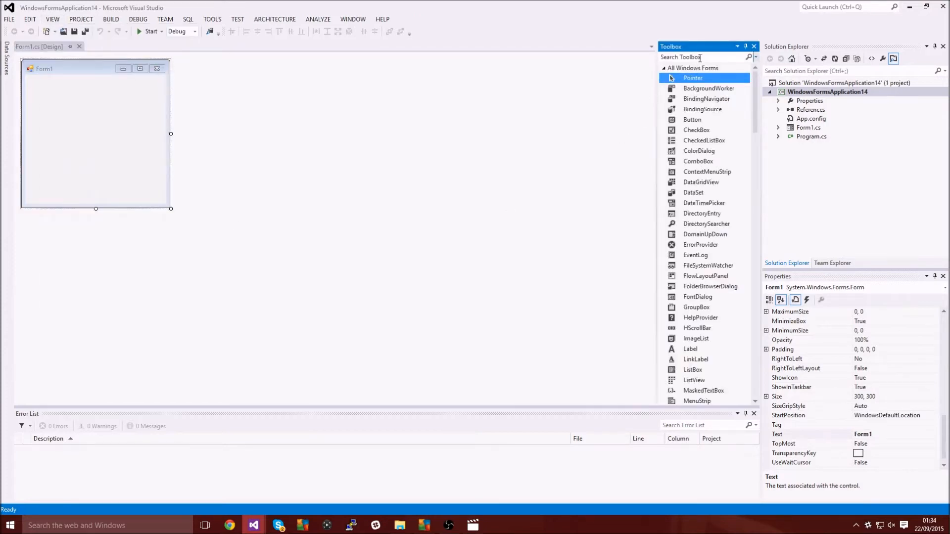
{"action": "type", "text": "bu"}
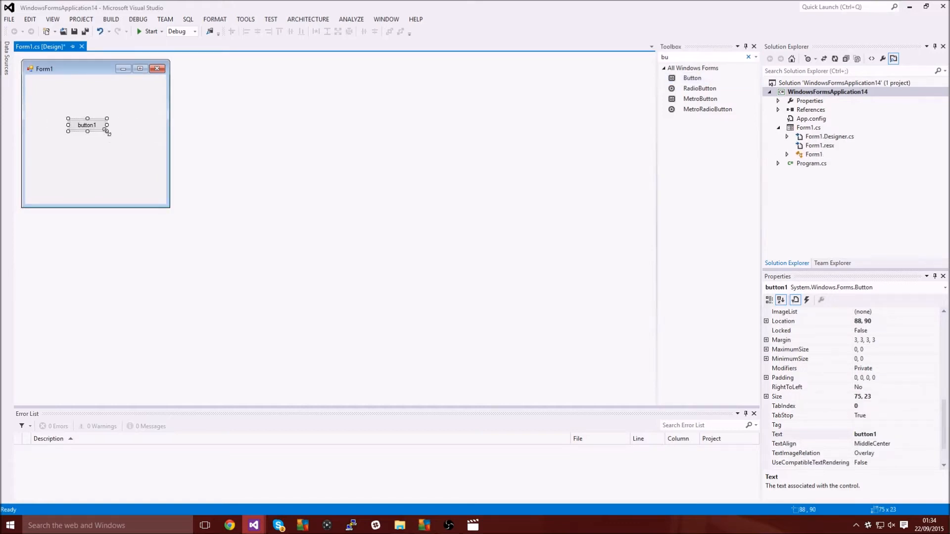
{"action": "left_click_drag", "start_coordinate": [108, 133], "coordinate": [144, 147]}
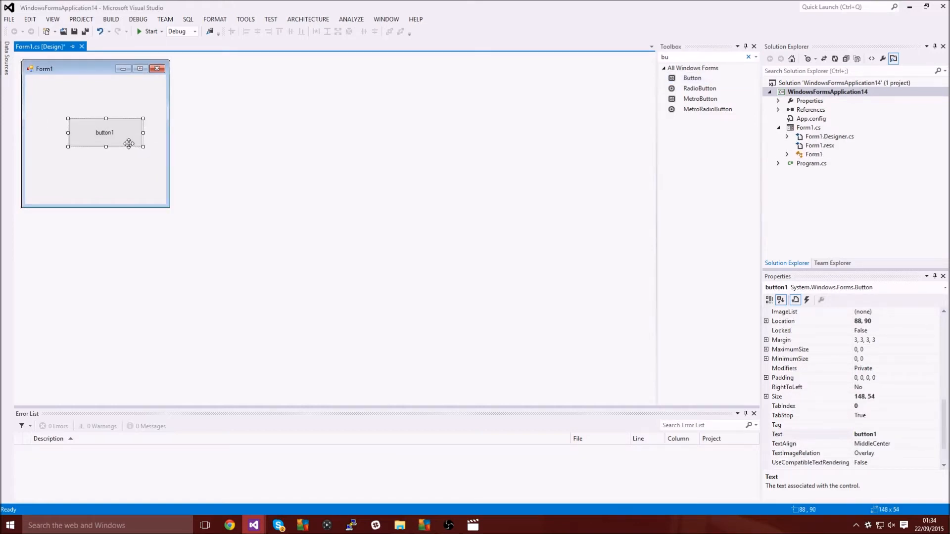
{"action": "left_click_drag", "start_coordinate": [105, 132], "coordinate": [93, 130]}
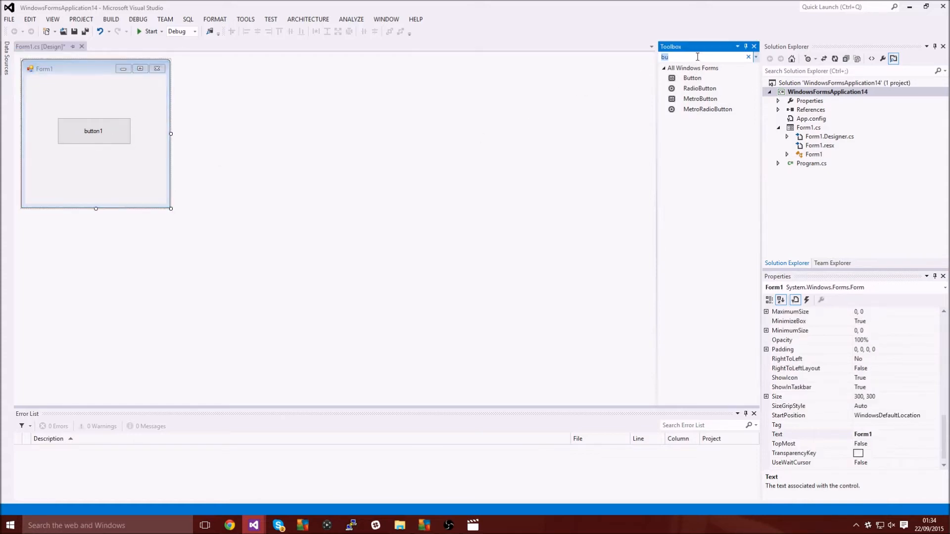
- Add notifyIcon1 with the favicon.ico icon, then create the button1_Click handler
{"action": "left_click", "coordinate": [748, 56]}
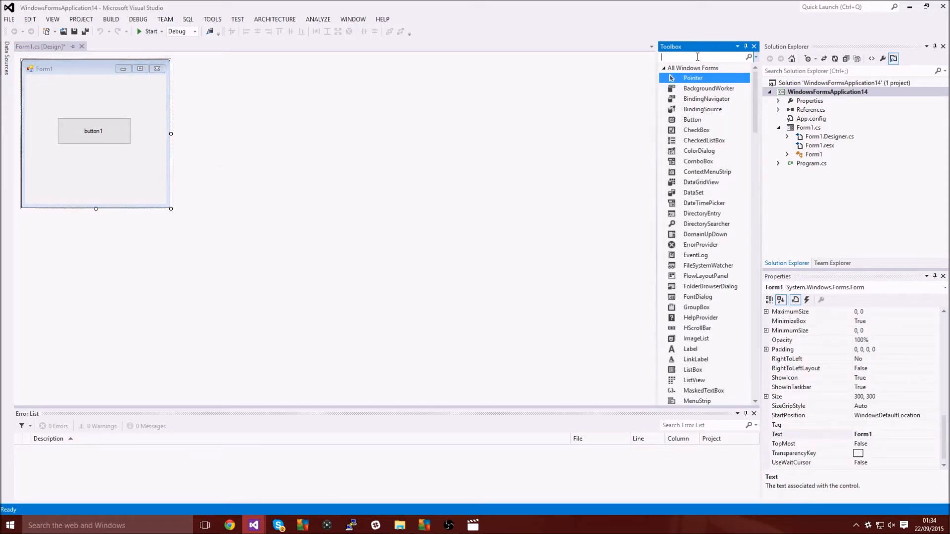
{"action": "type", "text": "noti"}
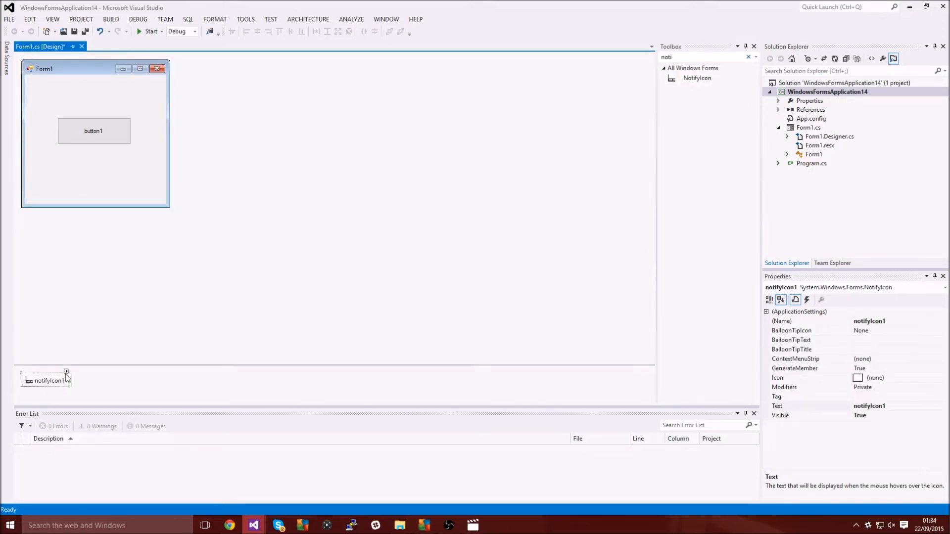
{"action": "left_click", "coordinate": [66, 372]}
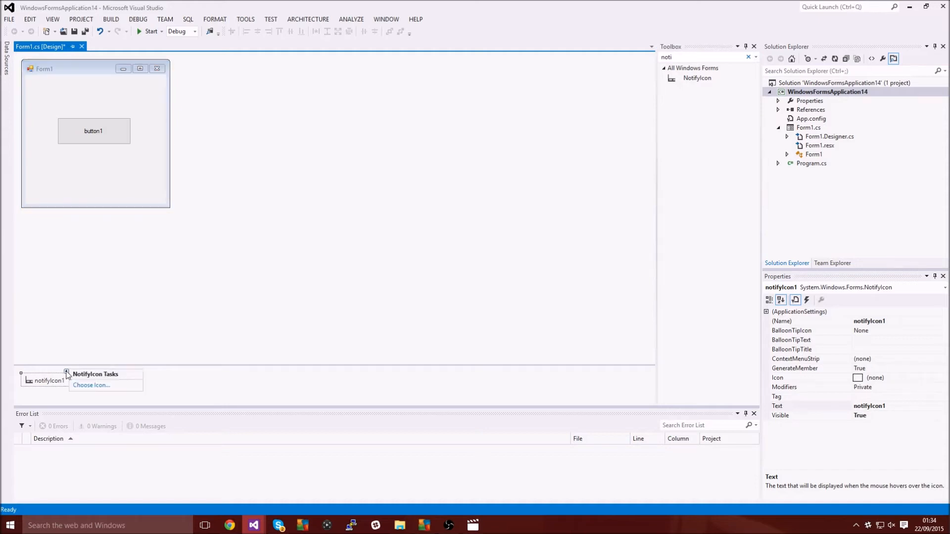
{"action": "left_click", "coordinate": [91, 386]}
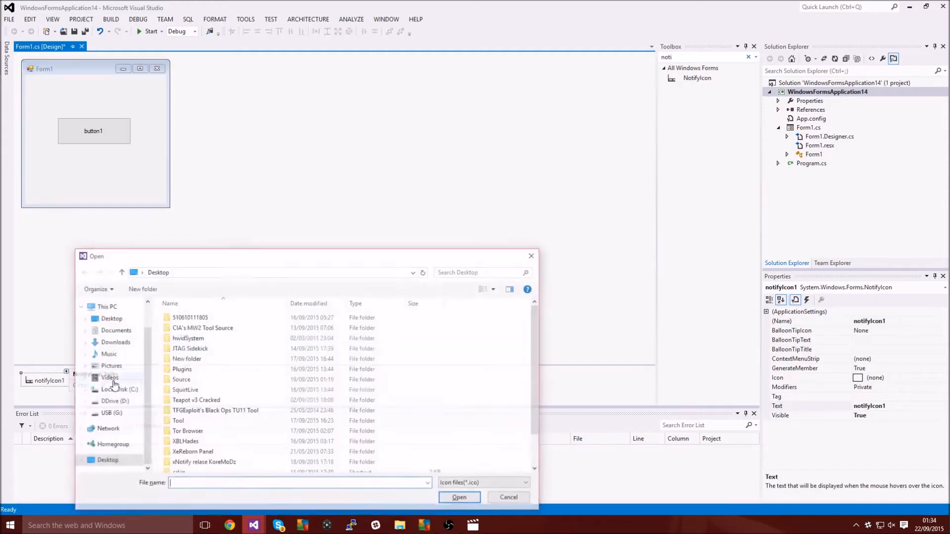
{"action": "left_click", "coordinate": [180, 458]}
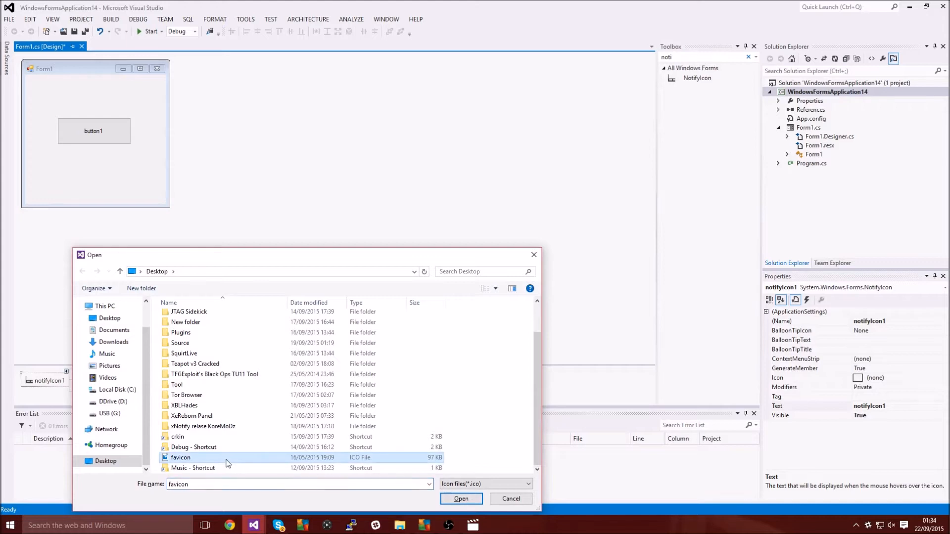
{"action": "mouse_move", "coordinate": [227, 458]}
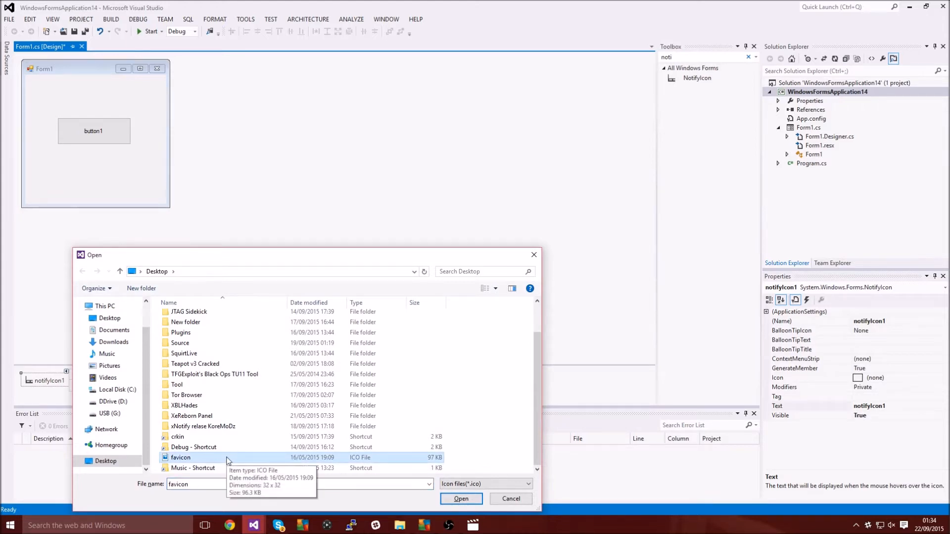
{"action": "mouse_move", "coordinate": [471, 451]}
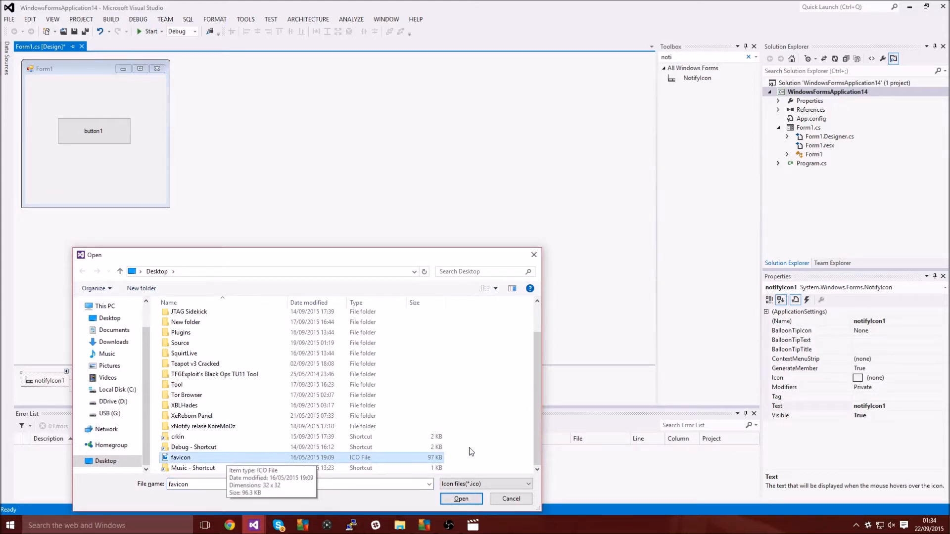
{"action": "mouse_move", "coordinate": [473, 486]}
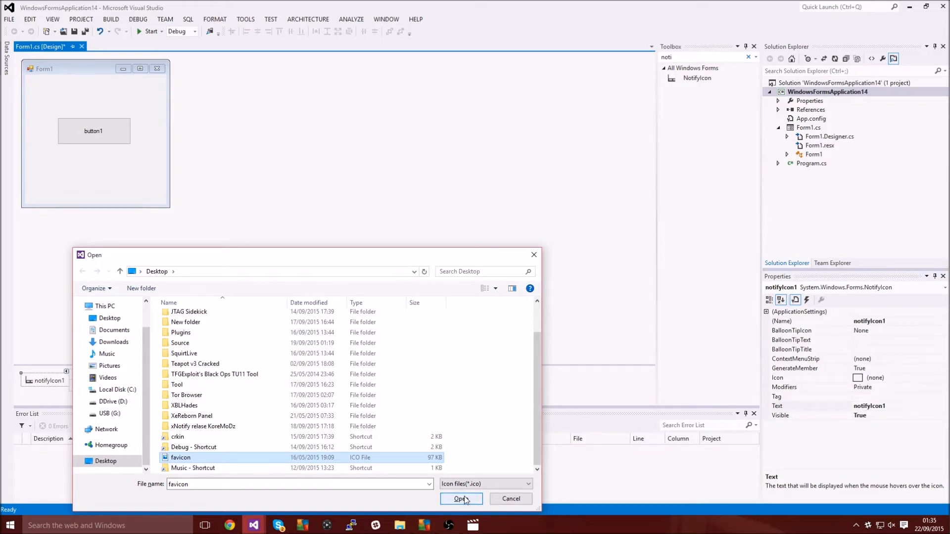
{"action": "left_click", "coordinate": [460, 499]}
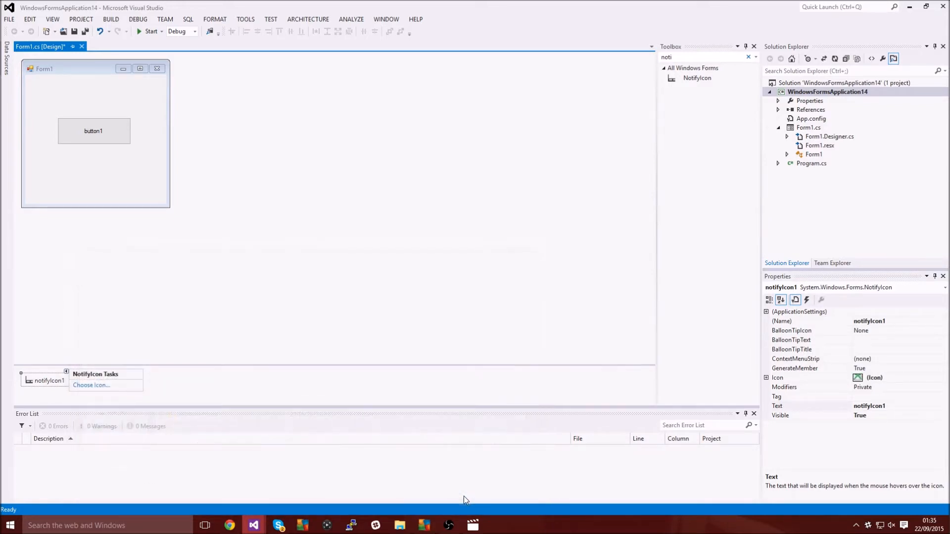
{"action": "mouse_move", "coordinate": [286, 234]}
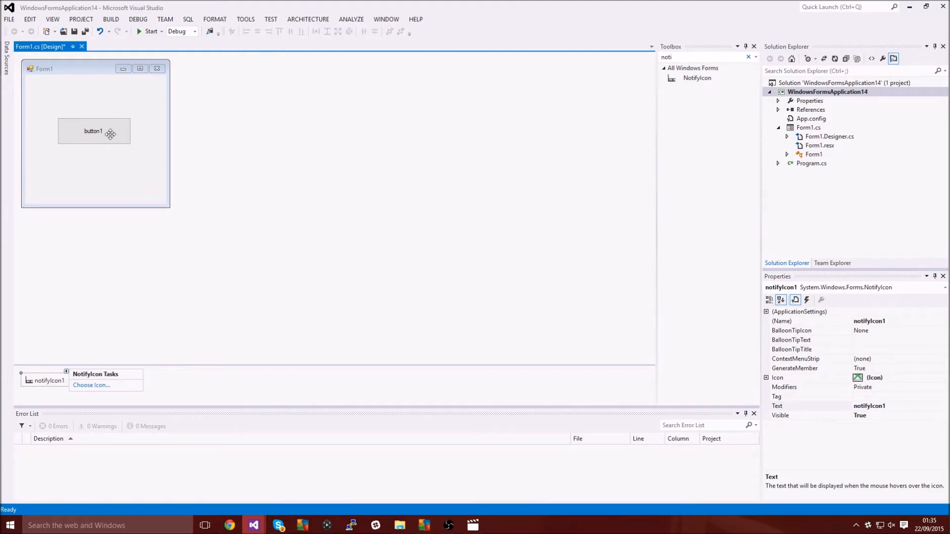
{"action": "left_click", "coordinate": [94, 130]}
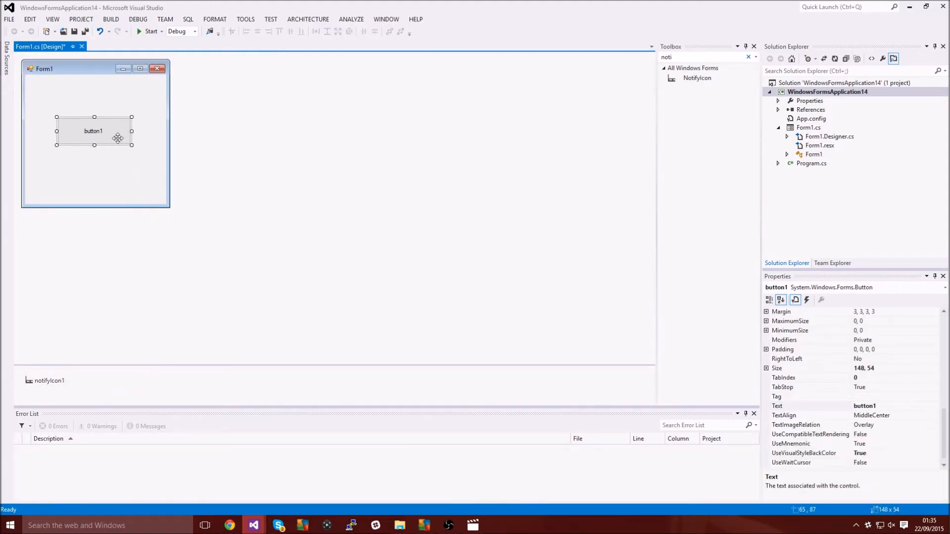
{"action": "double_click", "coordinate": [93, 131]}
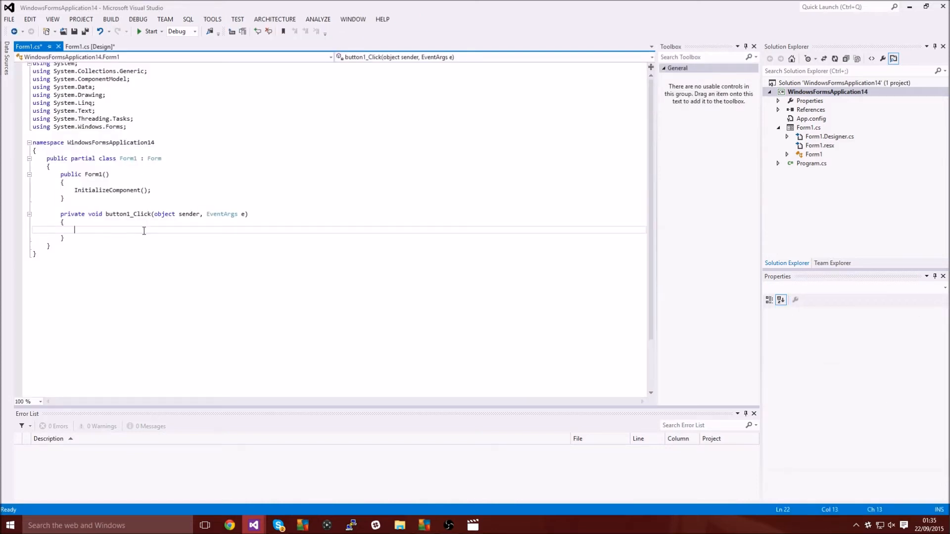
- Write notifyIcon1.ShowBalloonTip(); inside the button1_Click handler
{"action": "type", "text": "notf"}
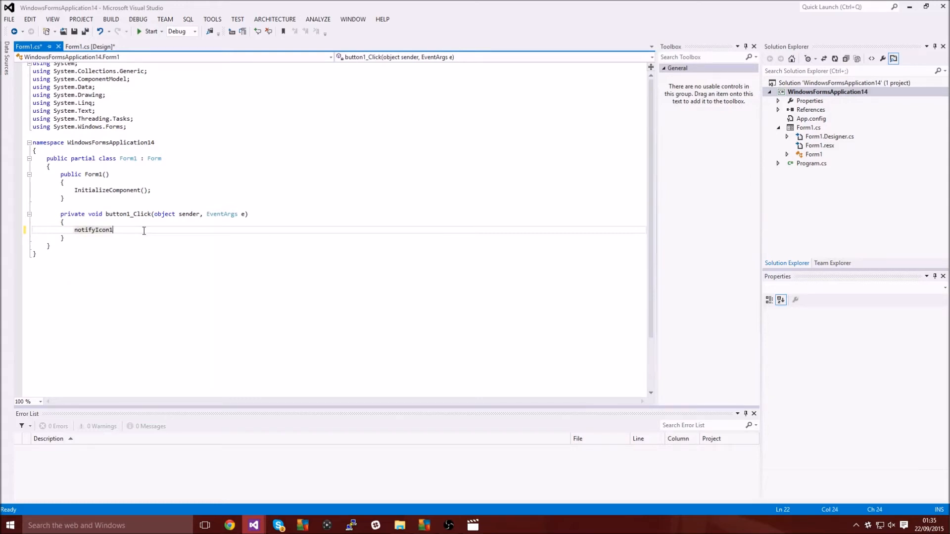
{"action": "type", "text": ".ShowBalloonTip"}
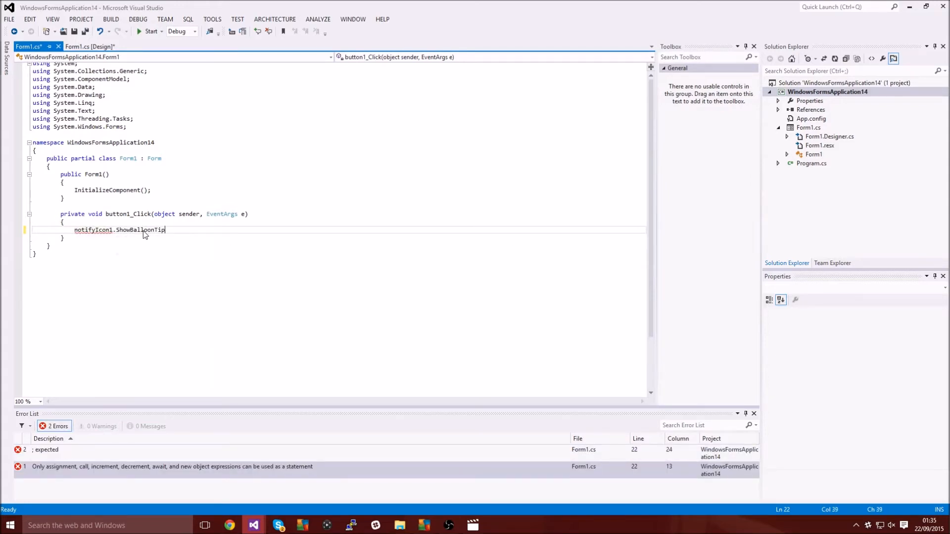
{"action": "type", "text": "()"}
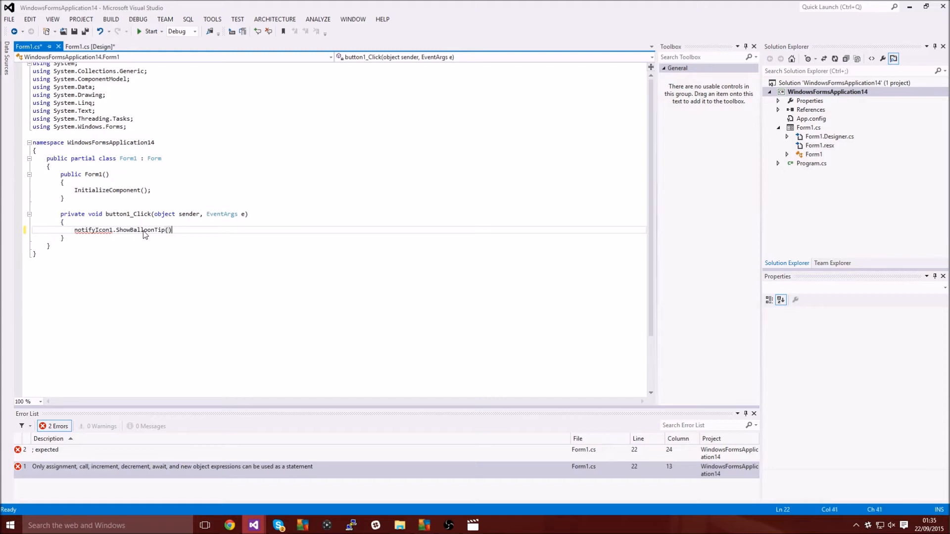
{"action": "type", "text": ";"}
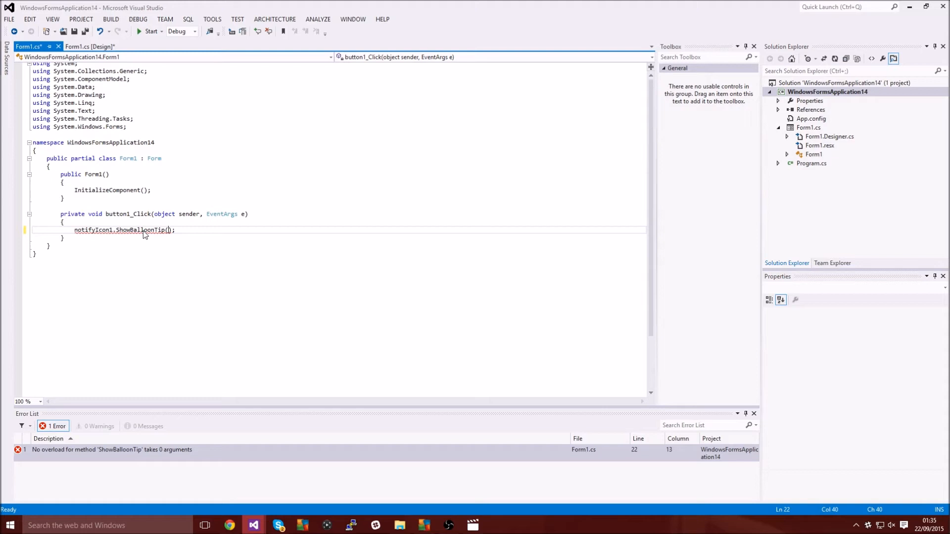
- Pass 7000, "Hello YouTube!" and "Link & Subscribe!" as the ShowBalloonTip arguments
{"action": "type", "text": "7000,"}
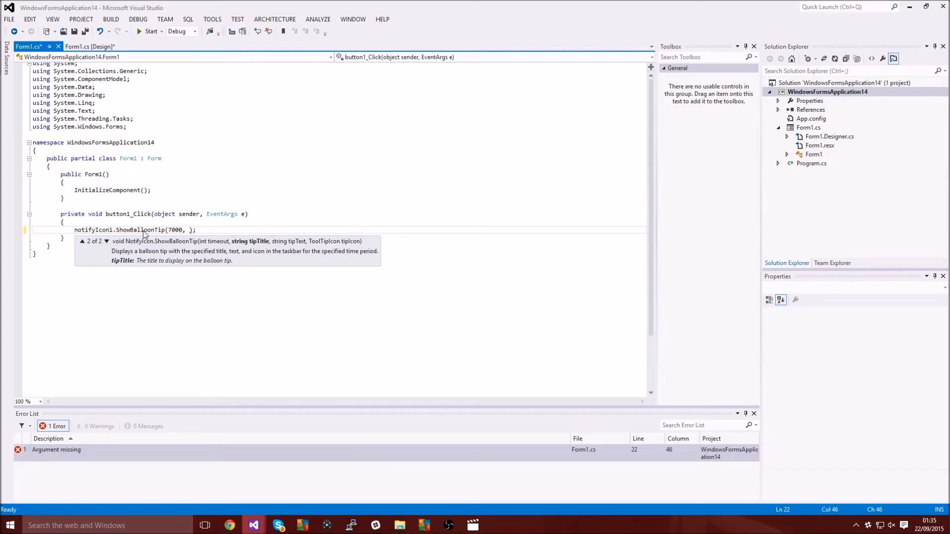
{"action": "type", "text": "\"\""}
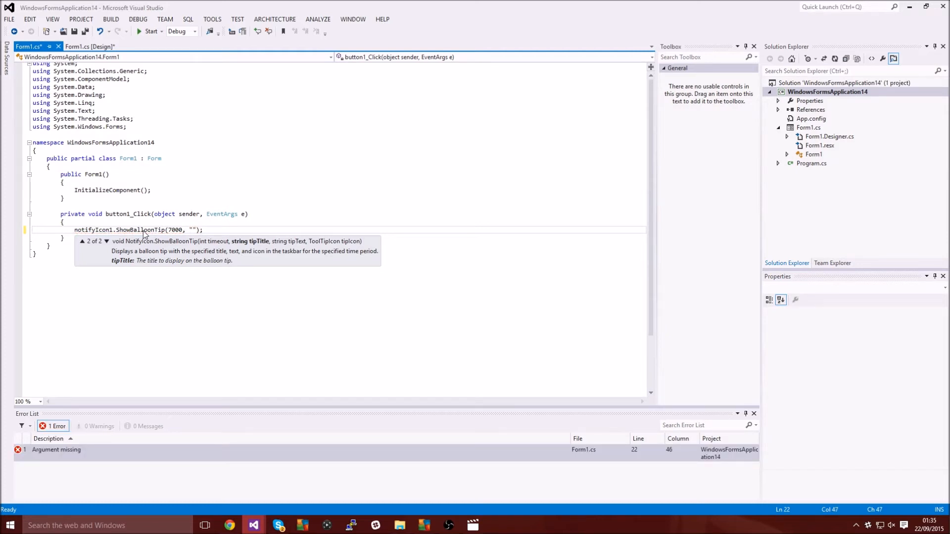
{"action": "type", "text": "Hello"}
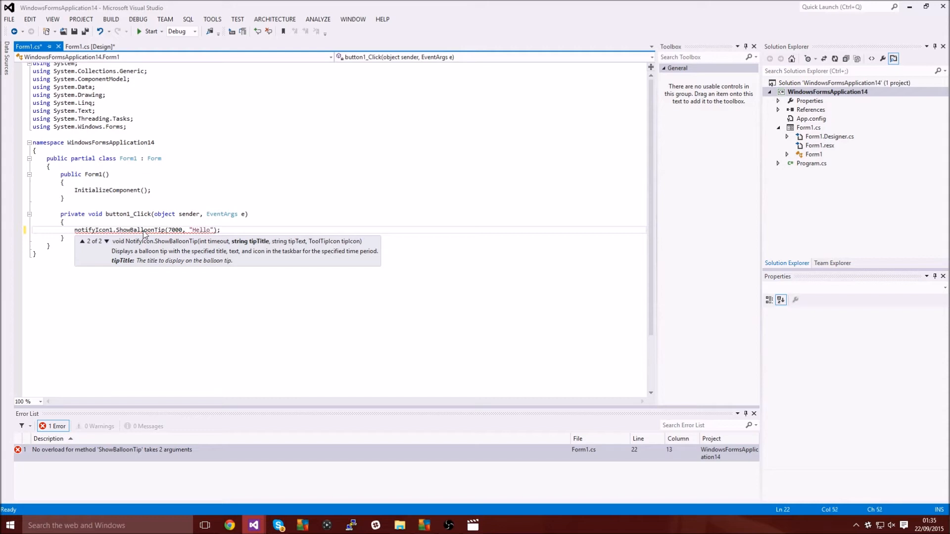
{"action": "type", "text": "YouTube!"}
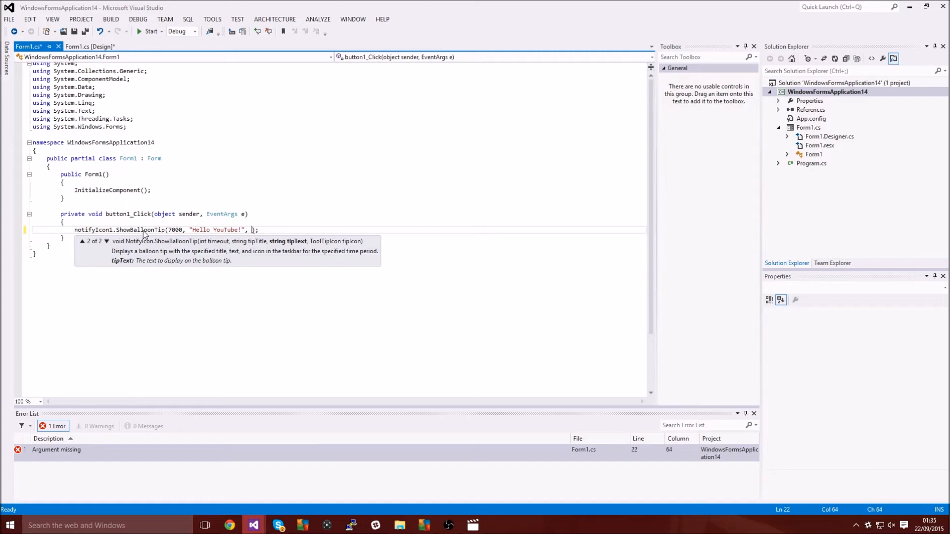
{"action": "type", "text": "\"\""}
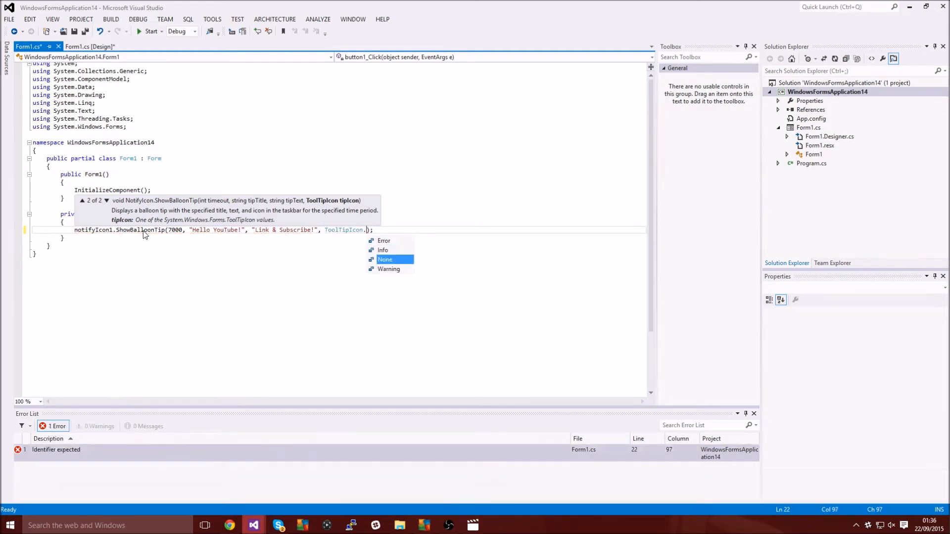
{"action": "mouse_move", "coordinate": [389, 268]}
{"action": "type", "text": "Info"}
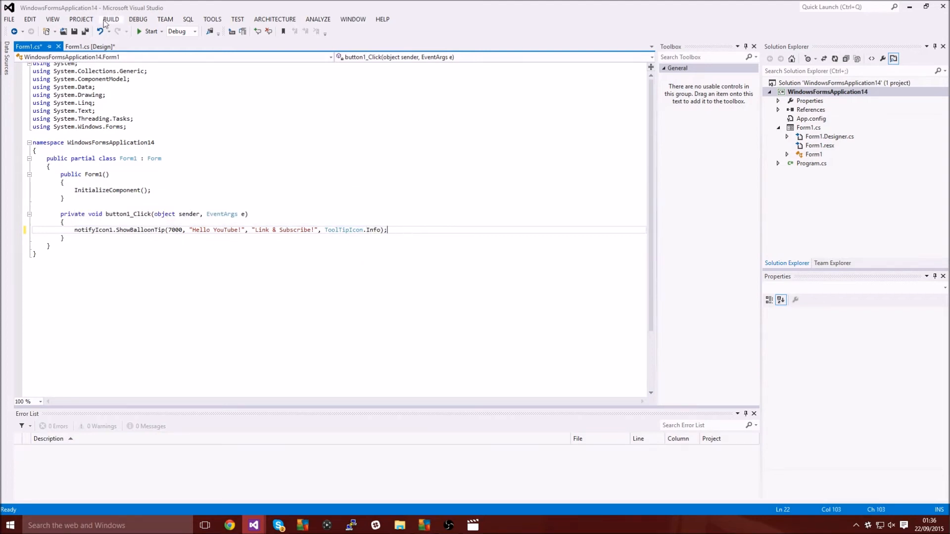
- Run the app to test the Hello YouTube! balloon and dismiss the Edit and Continue warning
{"action": "left_click", "coordinate": [149, 31]}
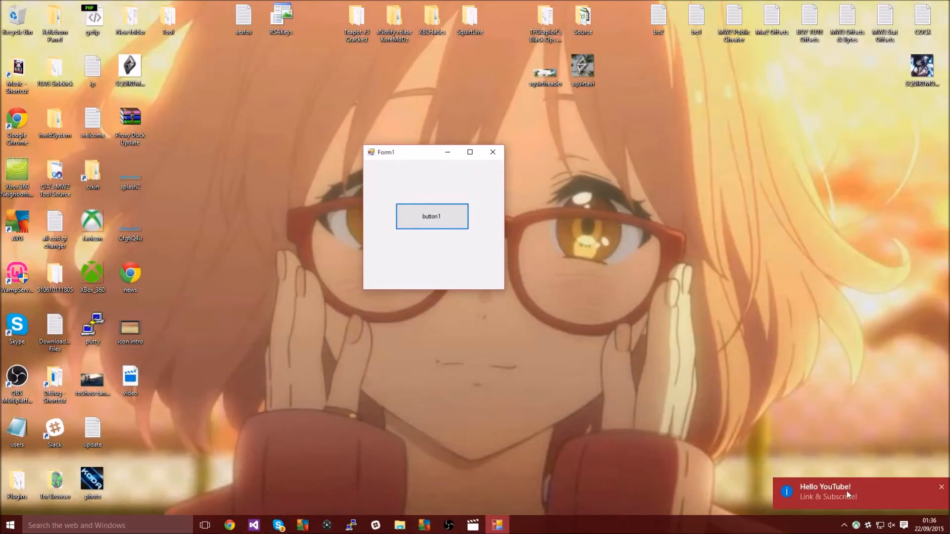
{"action": "mouse_move", "coordinate": [822, 510]}
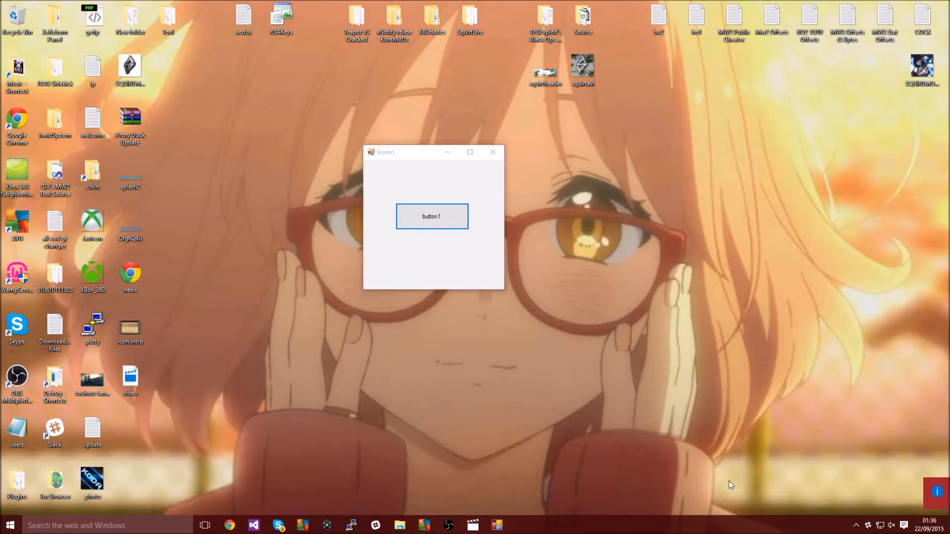
{"action": "mouse_move", "coordinate": [278, 494]}
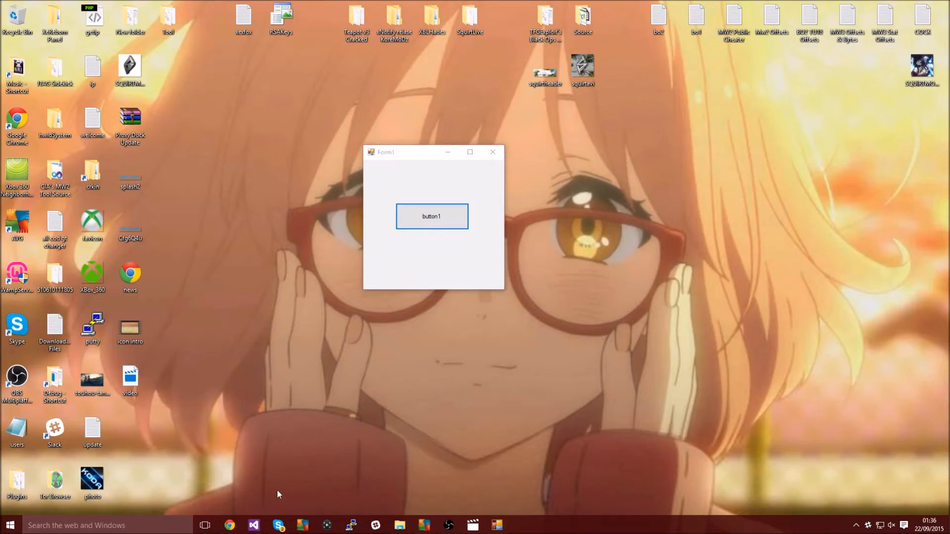
{"action": "mouse_move", "coordinate": [254, 413]}
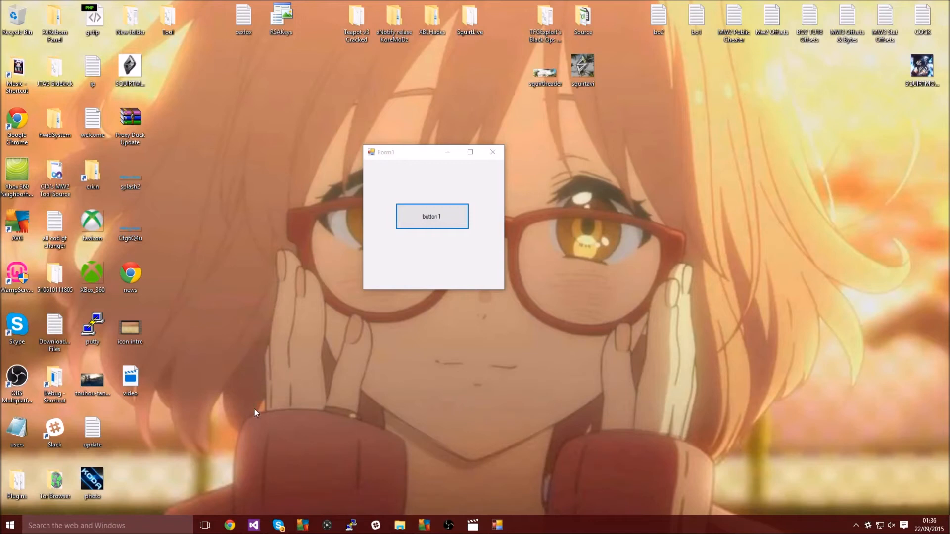
{"action": "mouse_move", "coordinate": [254, 525]}
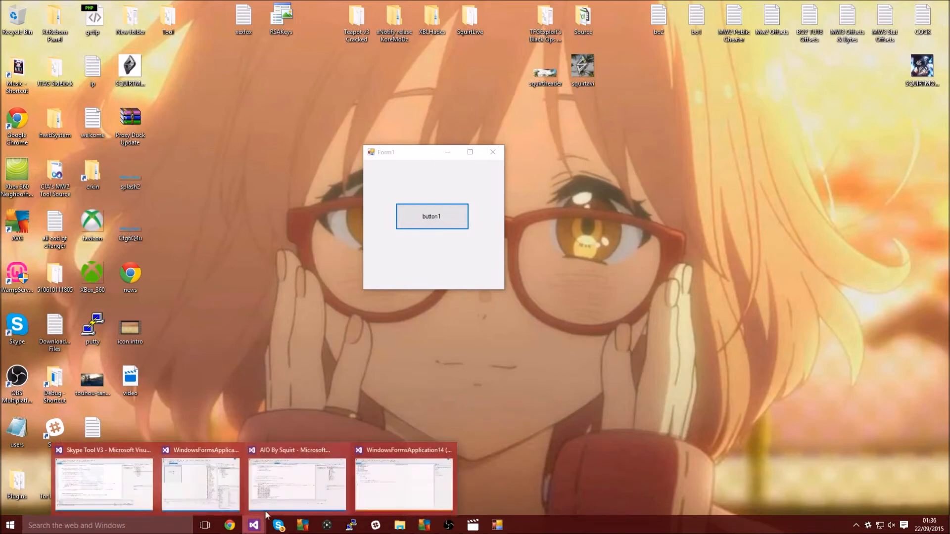
{"action": "mouse_move", "coordinate": [386, 475]}
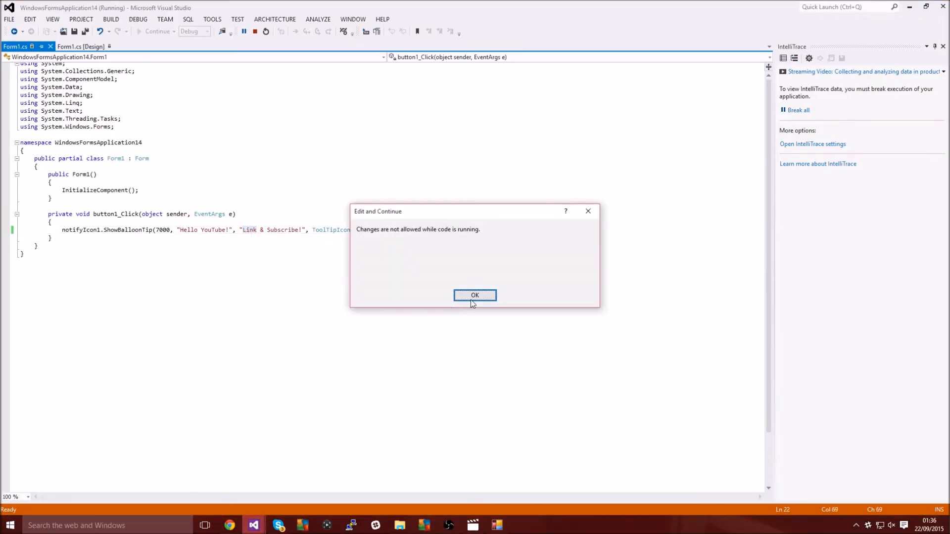
{"action": "left_click", "coordinate": [475, 295]}
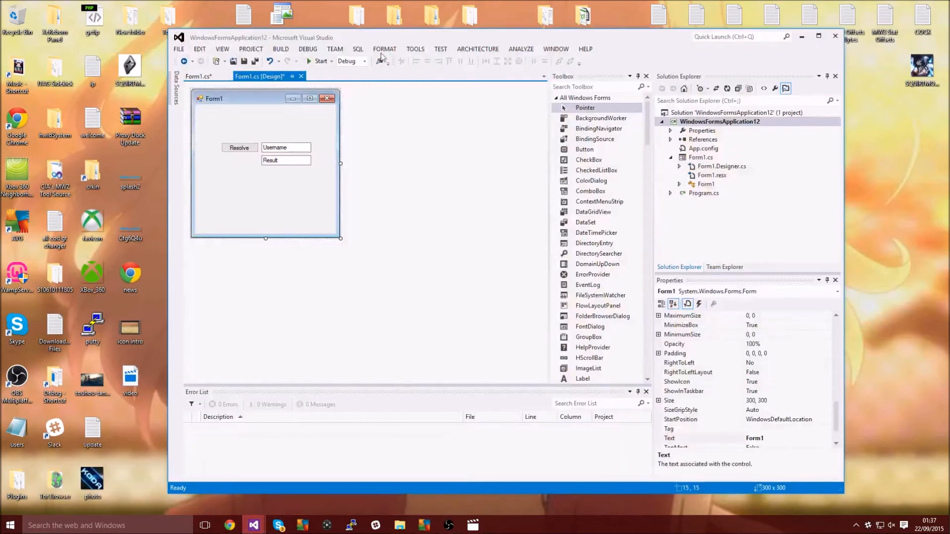
- Maximize WindowsFormsApplication12, edit Form1.cs code, then search the Toolbox for NotifyIcon
{"action": "left_click", "coordinate": [817, 36]}
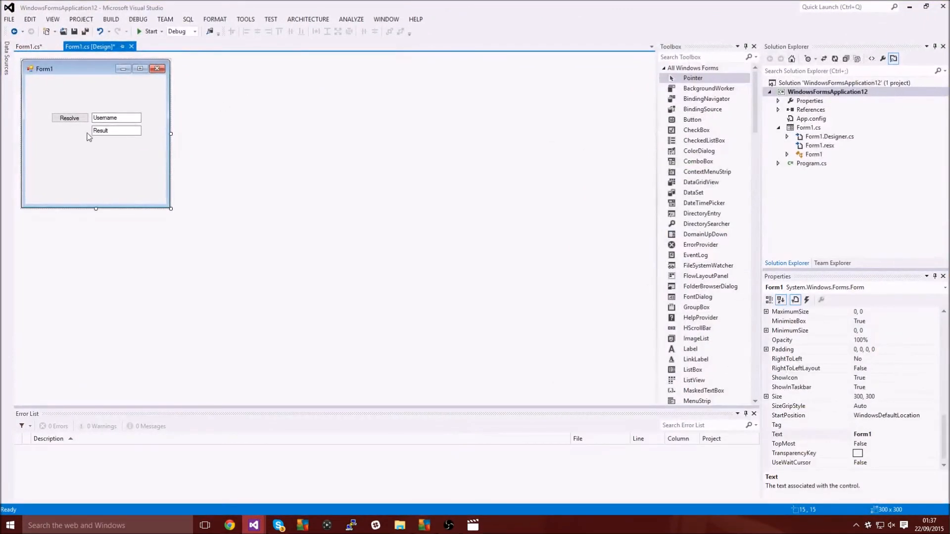
{"action": "left_click", "coordinate": [69, 117]}
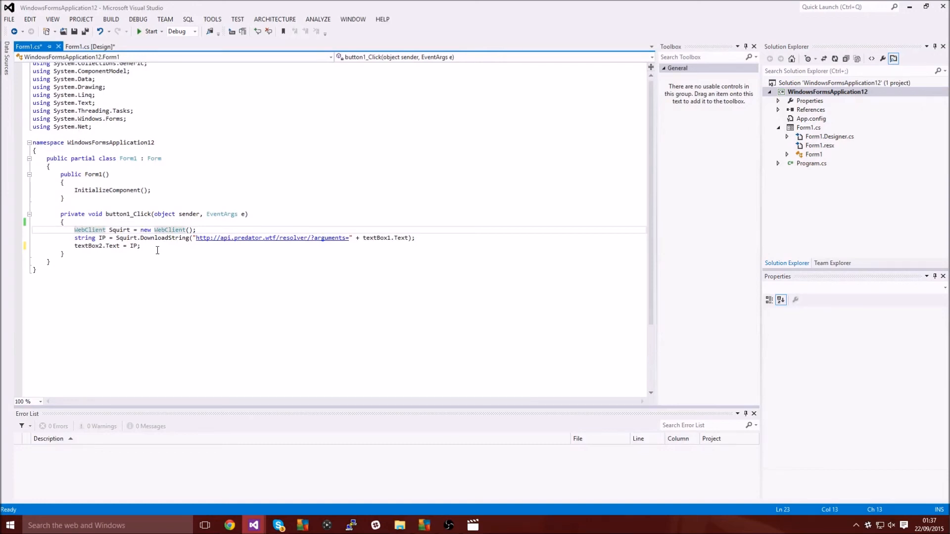
{"action": "left_click", "coordinate": [140, 246]}
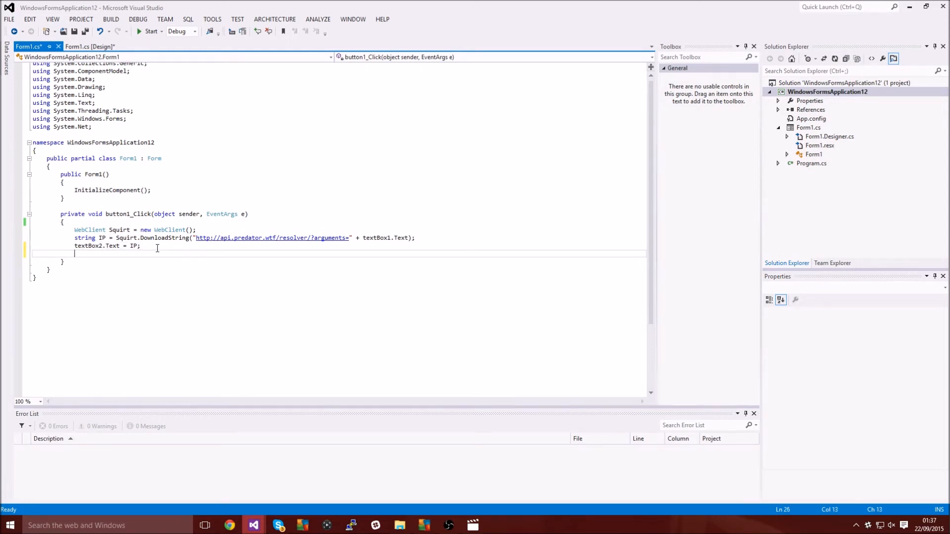
{"action": "type", "text": "neo"}
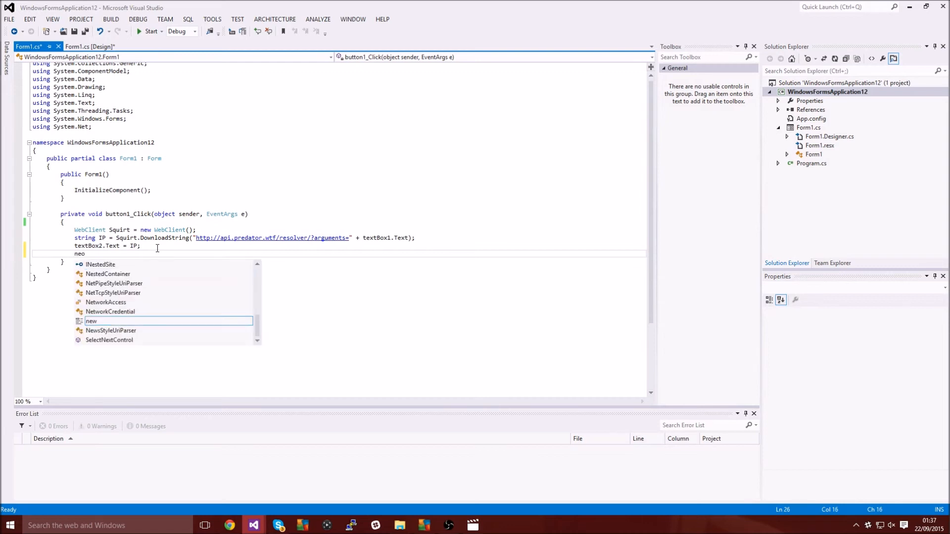
{"action": "type", "text": "namespace"}
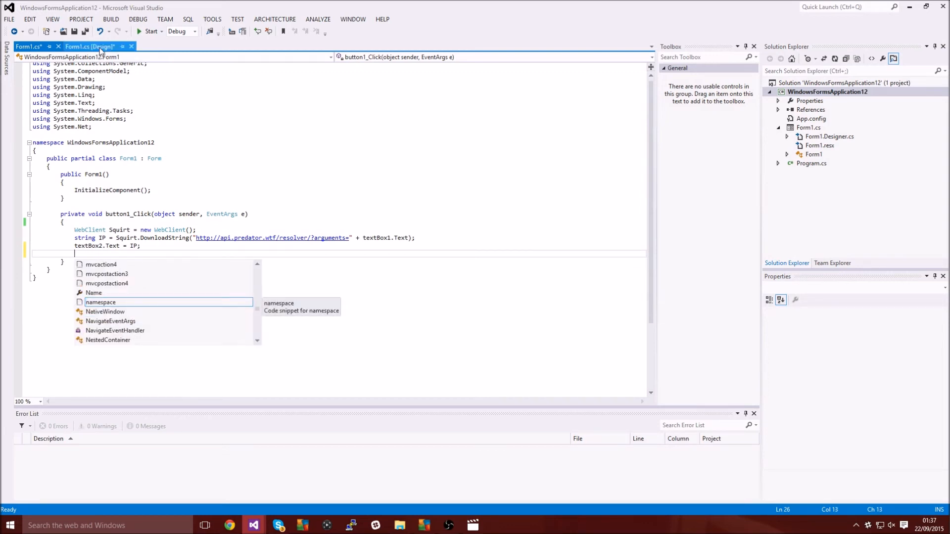
{"action": "left_click", "coordinate": [89, 46]}
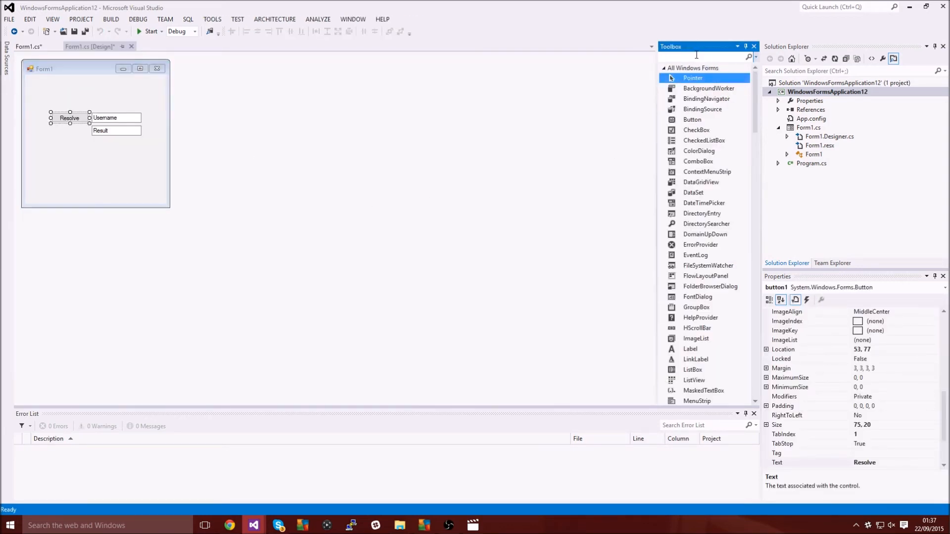
{"action": "type", "text": "not"}
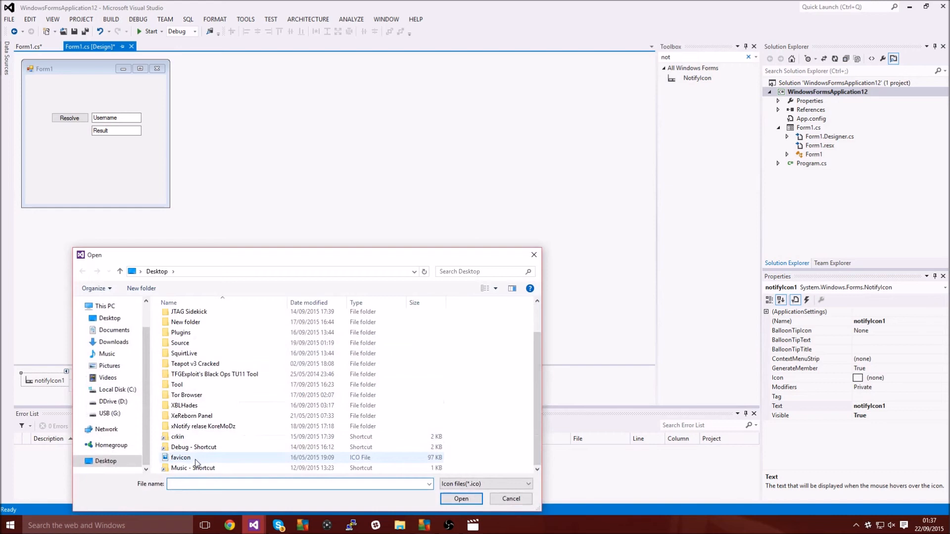
{"action": "left_click", "coordinate": [461, 498]}
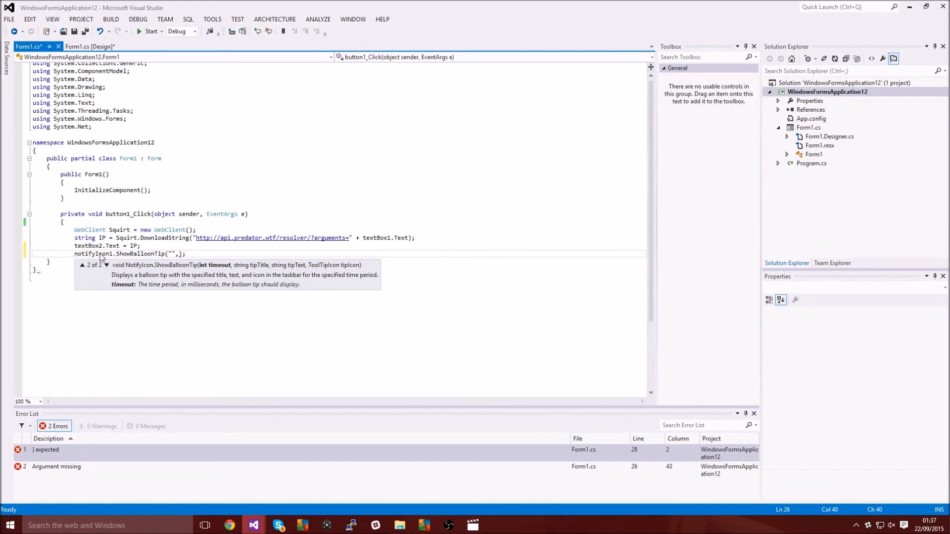
- Fill ShowBalloonTip with 5000, "Successfully Resolved To: ", textBox2.Text and ToolTipIcon.Info
{"action": "type", "text": "5"}
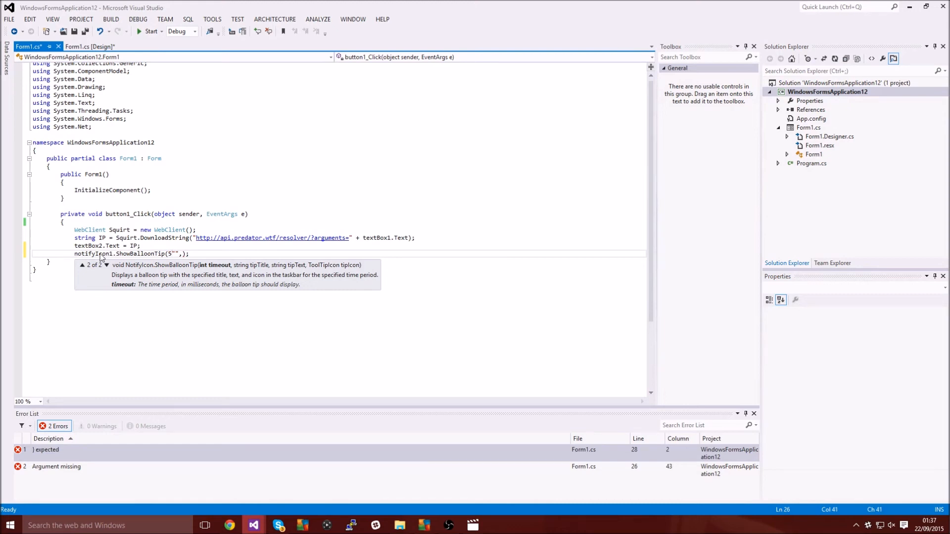
{"action": "type", "text": "5000,"}
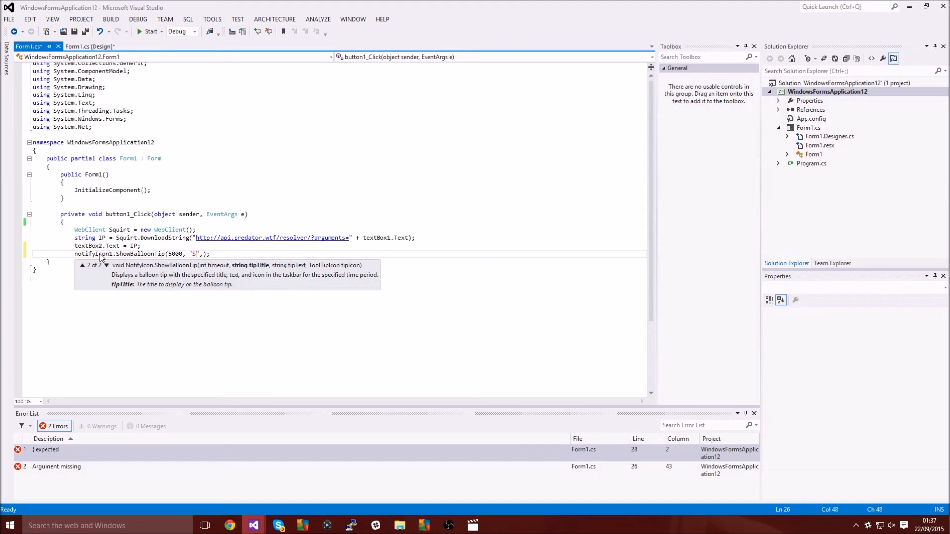
{"action": "type", "text": "uccessfully Resolved To:"}
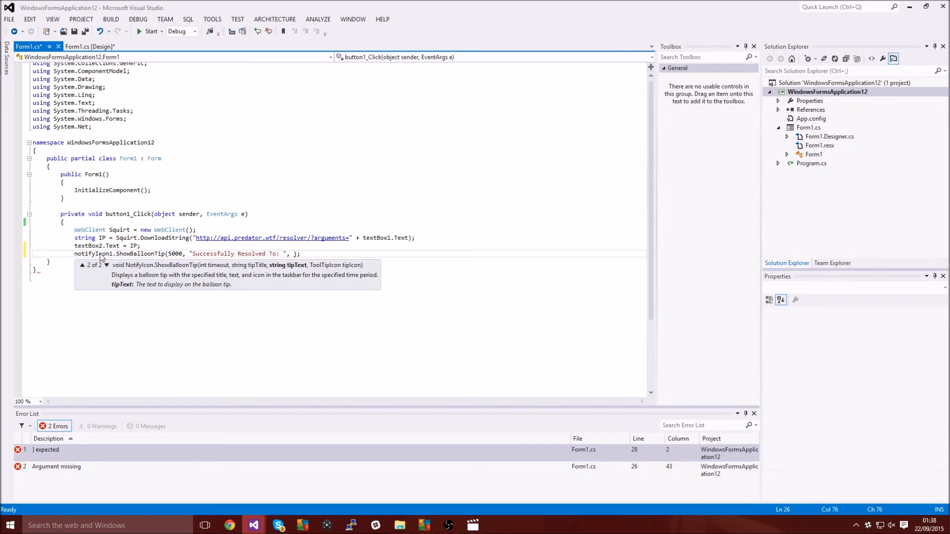
{"action": "type", "text": "textBox2.Text, ToolTipIcon.Info"}
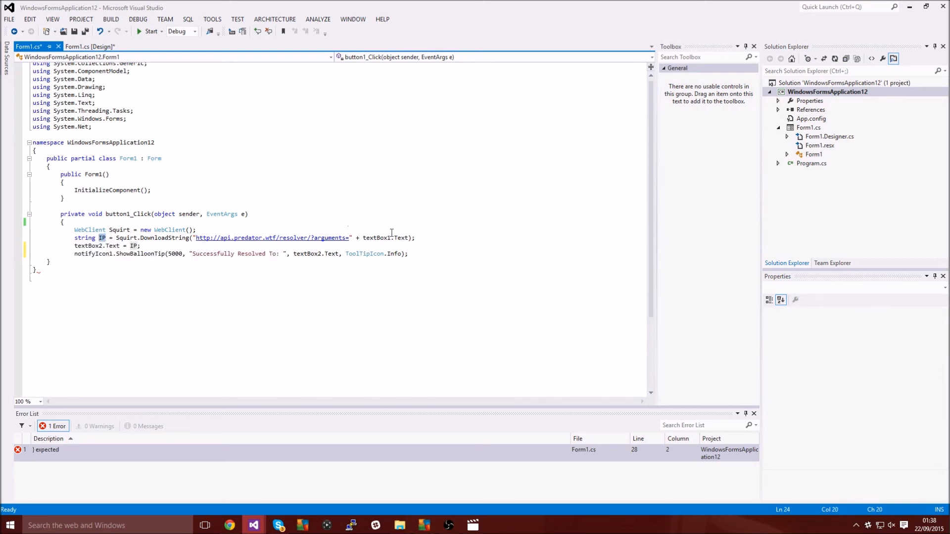
{"action": "mouse_move", "coordinate": [169, 229]}
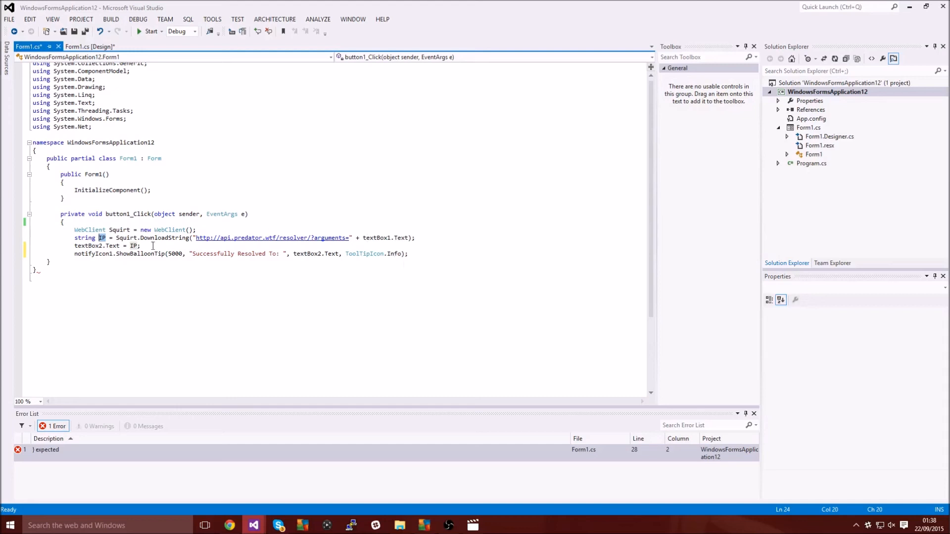
{"action": "left_click", "coordinate": [140, 246]}
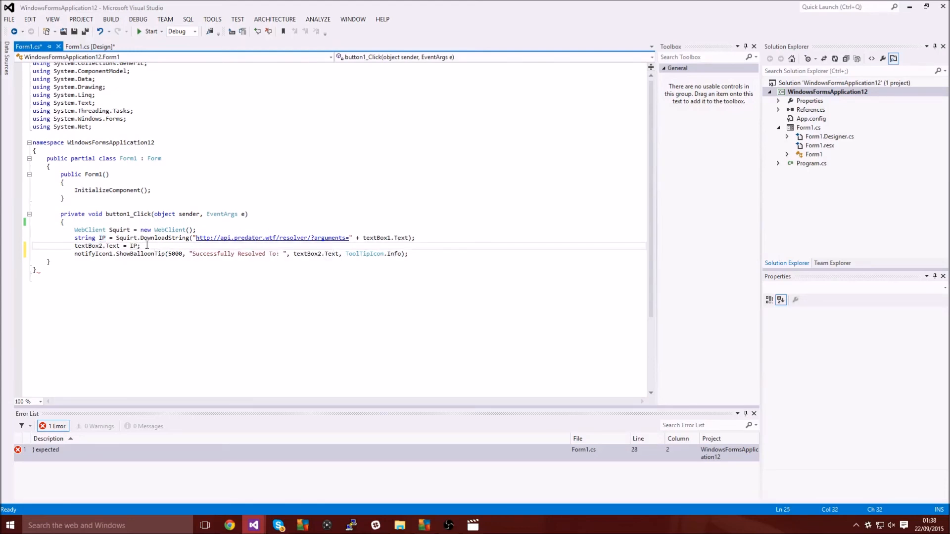
{"action": "mouse_move", "coordinate": [92, 245]}
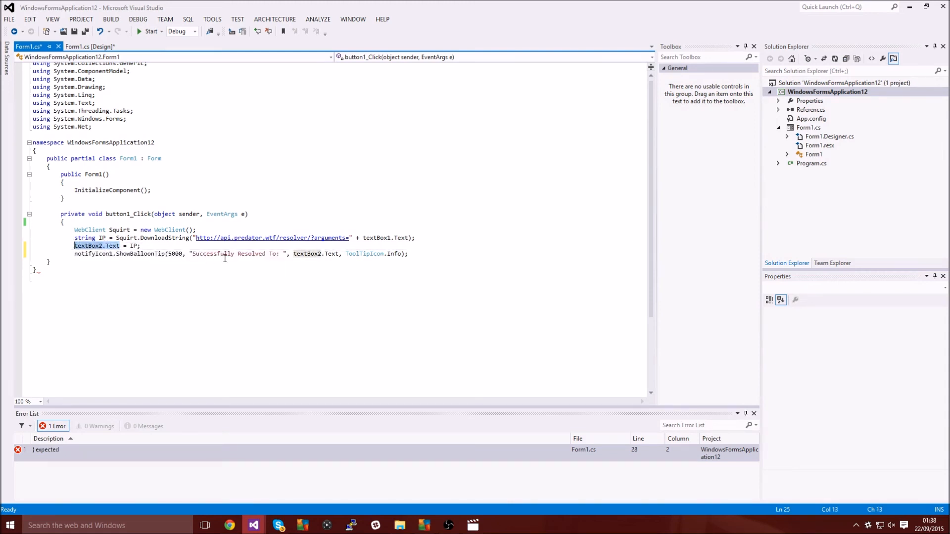
{"action": "mouse_move", "coordinate": [299, 253]}
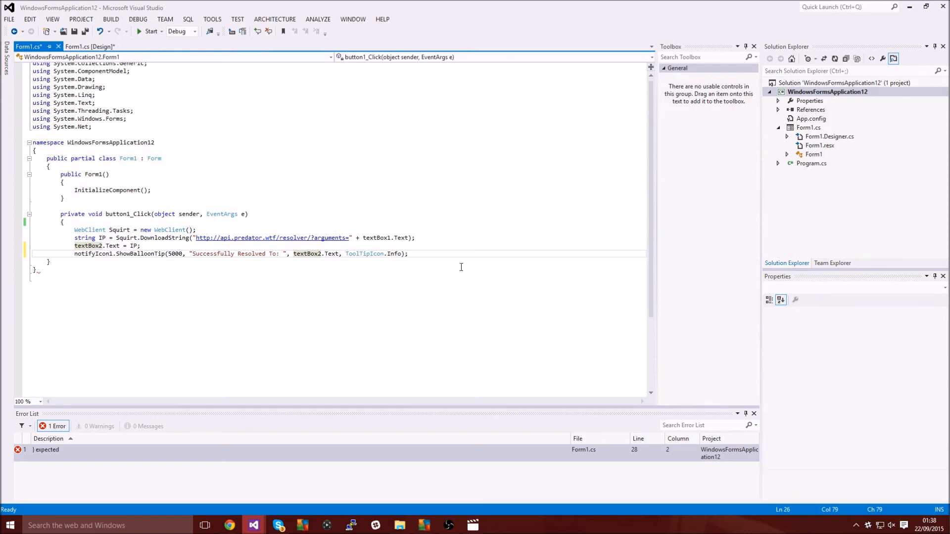
{"action": "mouse_move", "coordinate": [347, 246]}
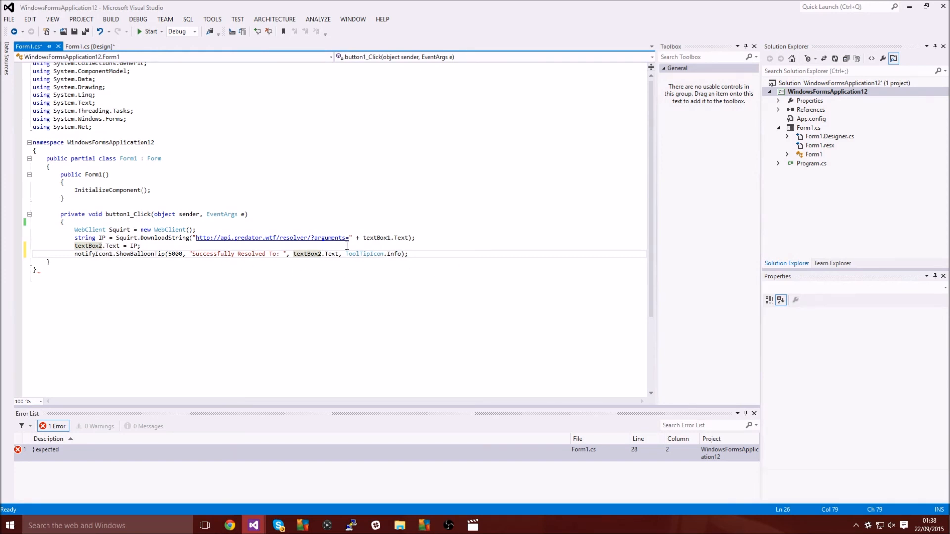
{"action": "mouse_move", "coordinate": [378, 310]}
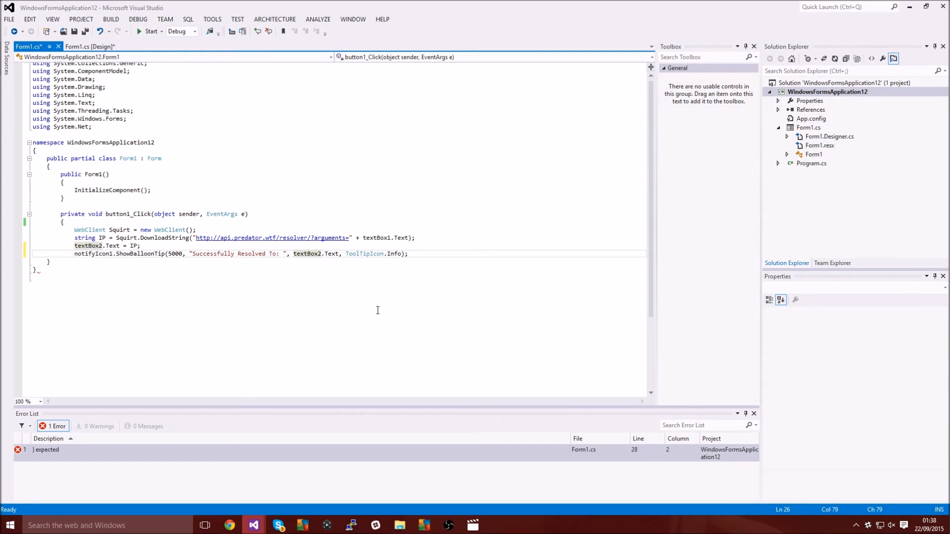
{"action": "mouse_move", "coordinate": [379, 290]}
{"action": "type", "text": "}"}
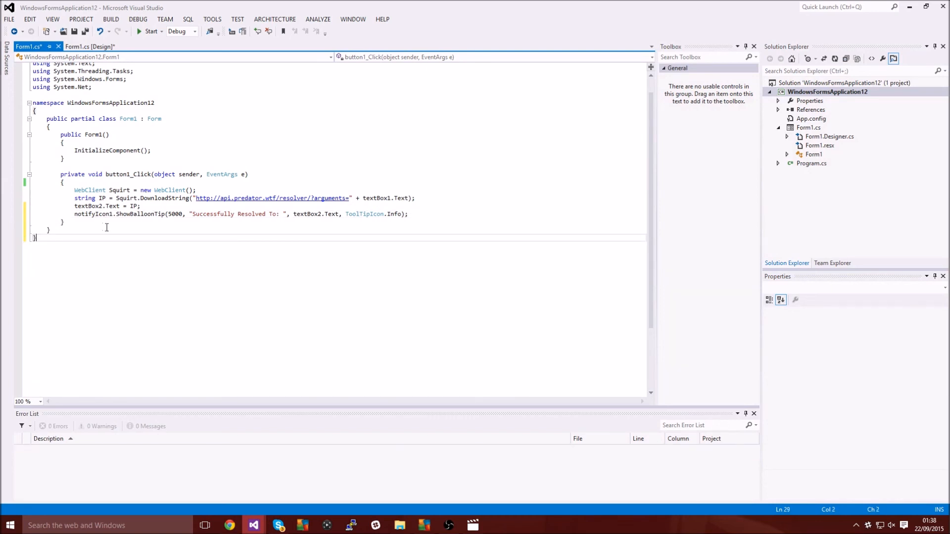
- Build and run the resolver app and move its Form1 window to the screen centre
{"action": "left_click", "coordinate": [147, 31]}
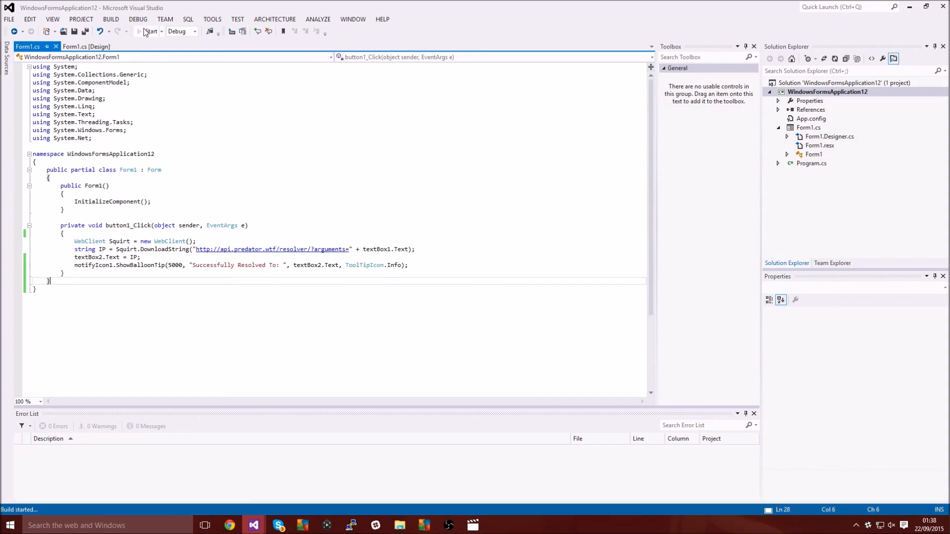
{"action": "left_click", "coordinate": [149, 30]}
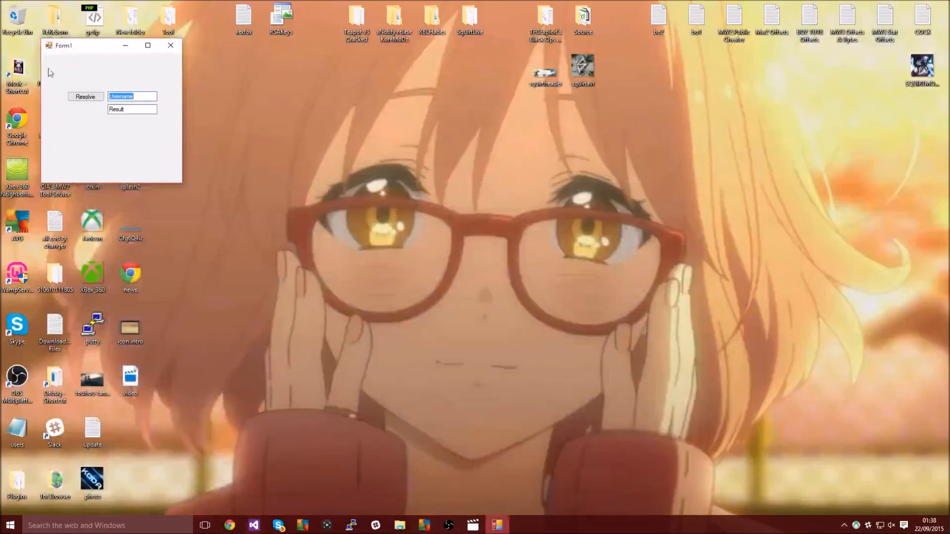
{"action": "left_click_drag", "start_coordinate": [91, 45], "coordinate": [375, 170]}
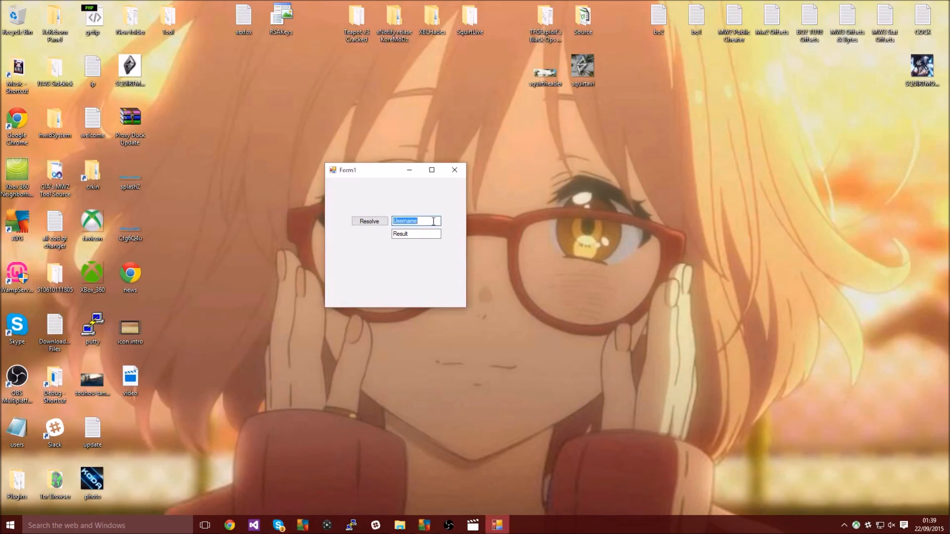
{"action": "type", "text": "bytrustyy"}
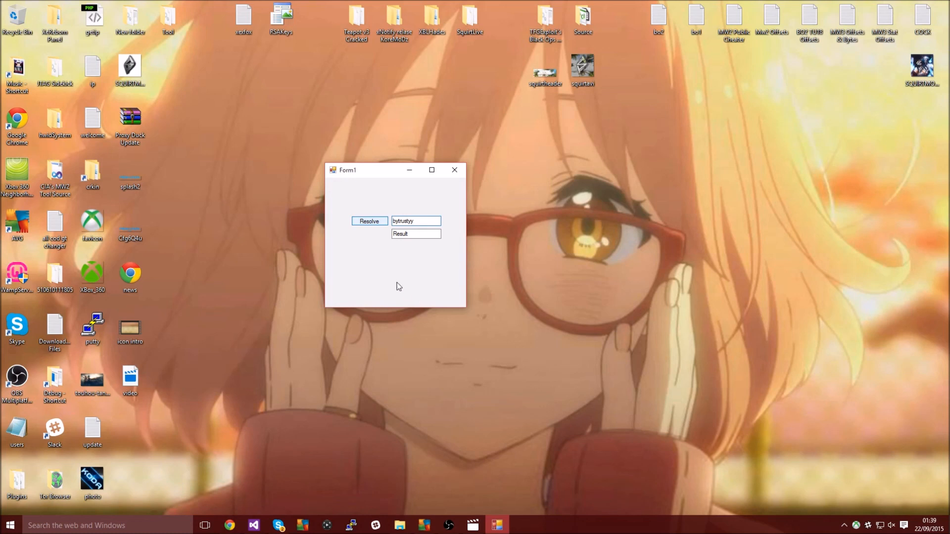
{"action": "left_click", "coordinate": [369, 221]}
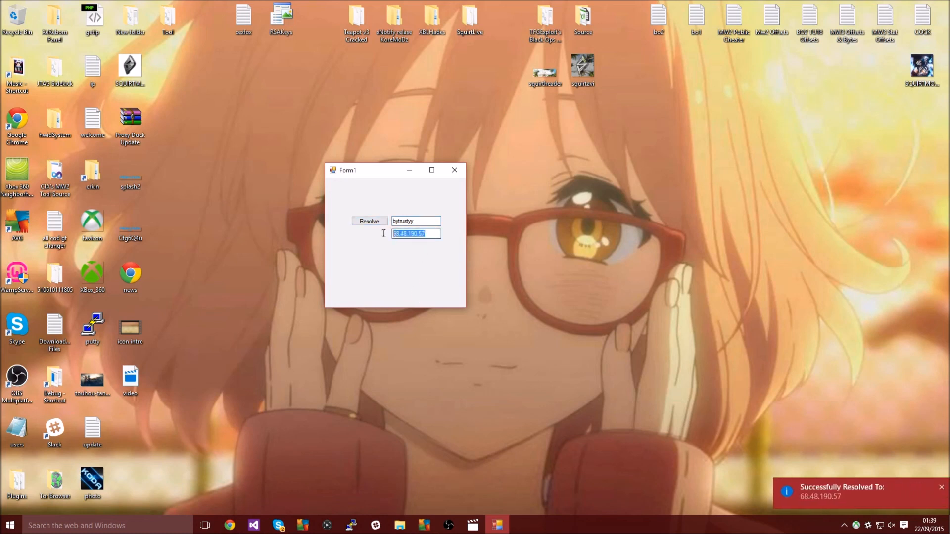
{"action": "mouse_move", "coordinate": [893, 470]}
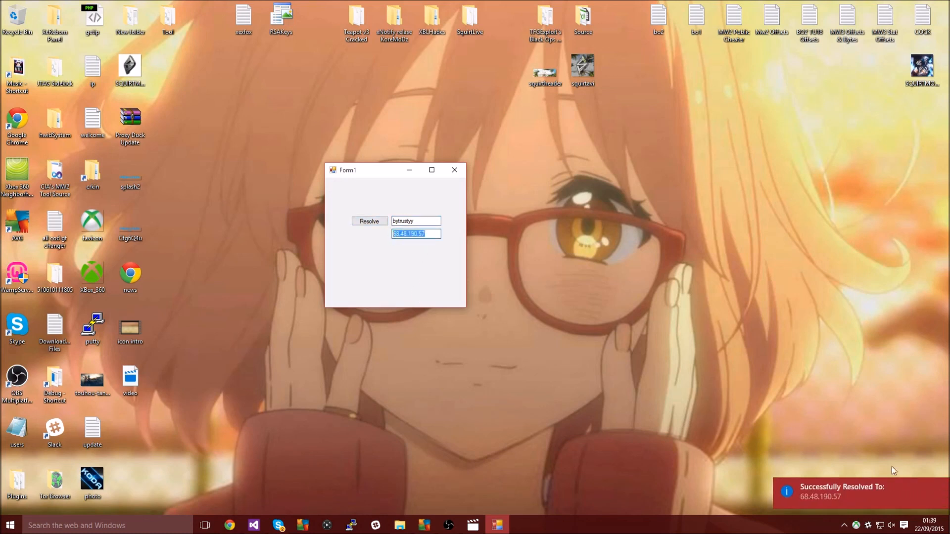
{"action": "mouse_move", "coordinate": [938, 490]}
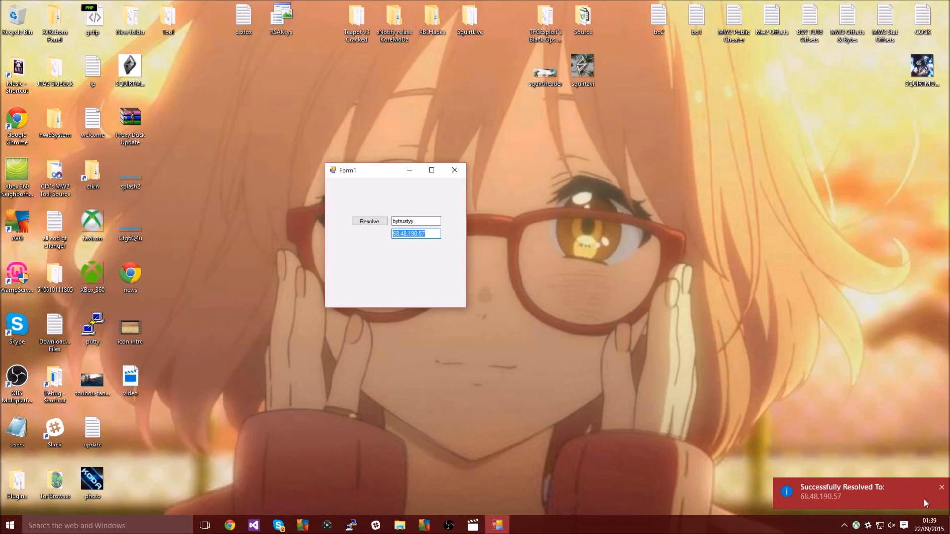
{"action": "mouse_move", "coordinate": [875, 506]}
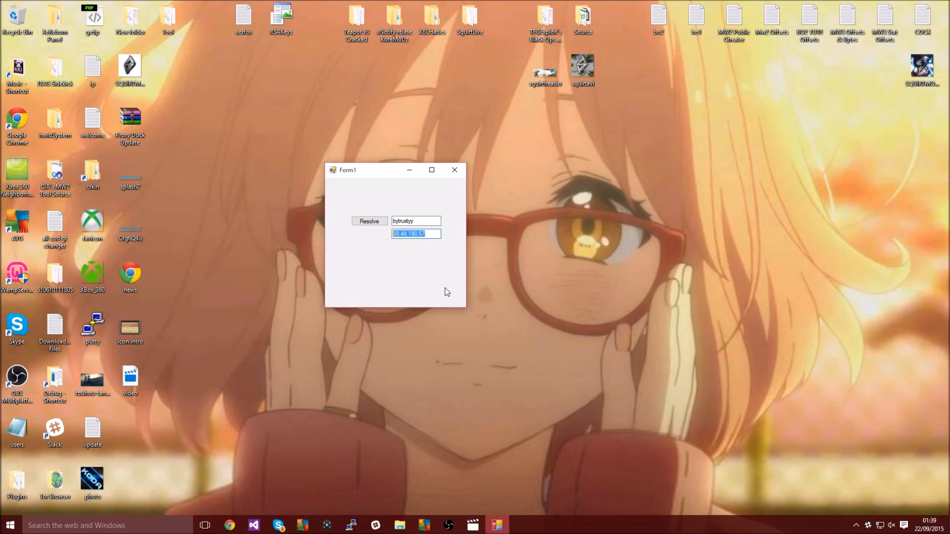
{"action": "left_click", "coordinate": [416, 233]}
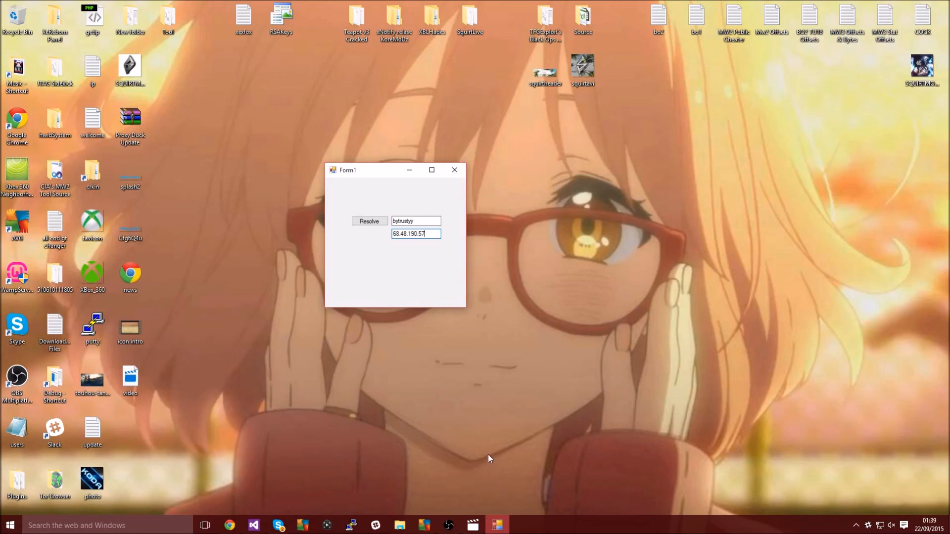
{"action": "mouse_move", "coordinate": [467, 511]}
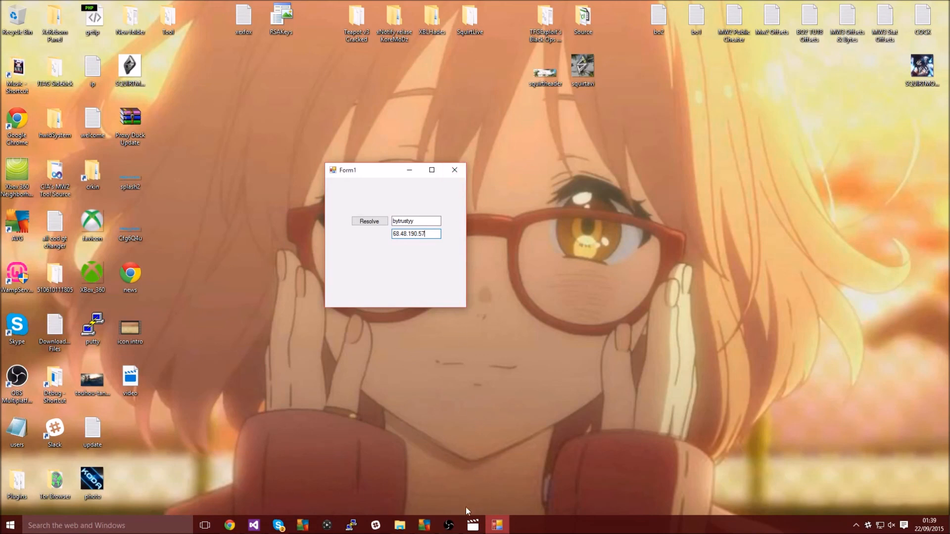
{"action": "left_click", "coordinate": [449, 525]}
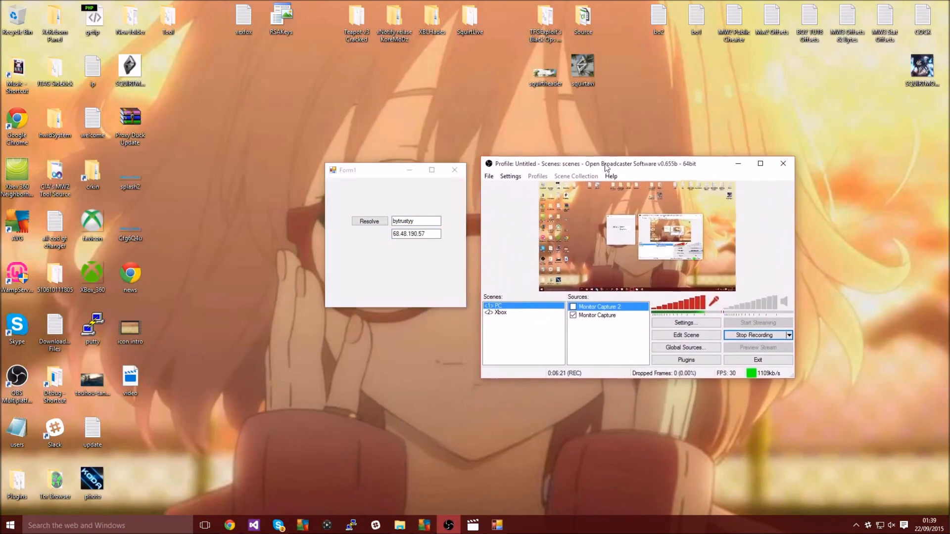